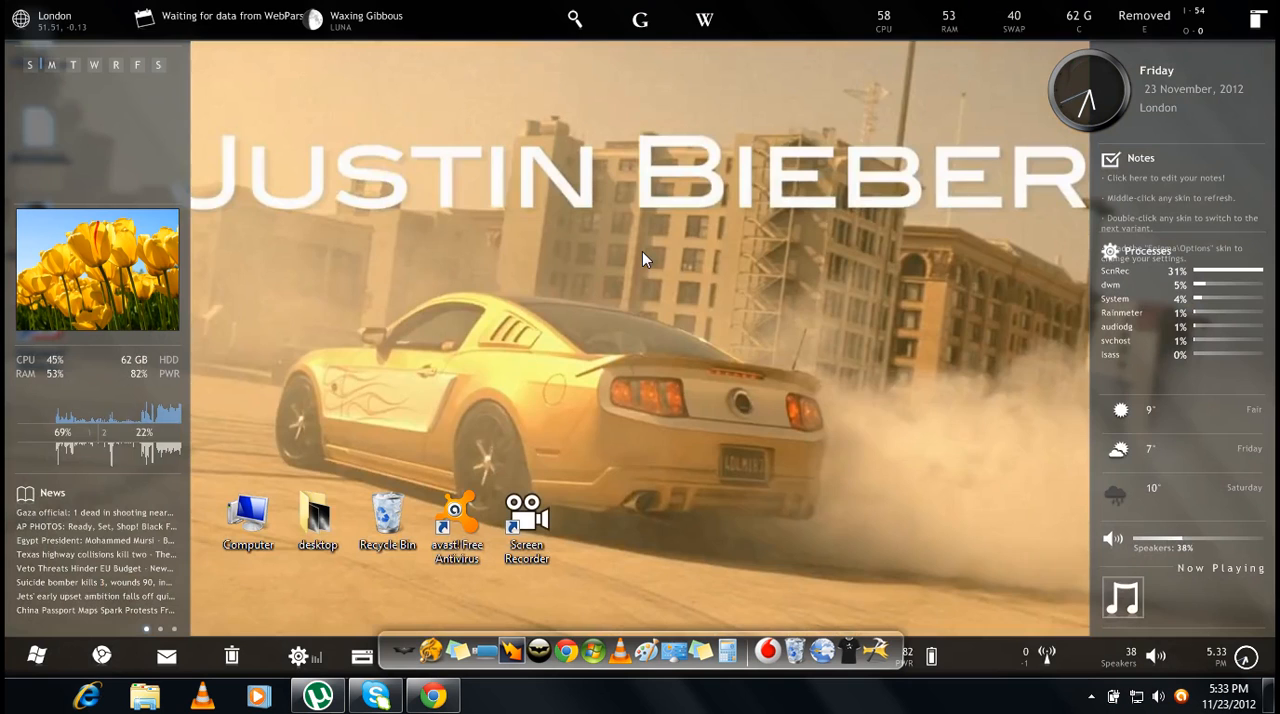
mouse_move(453, 287)
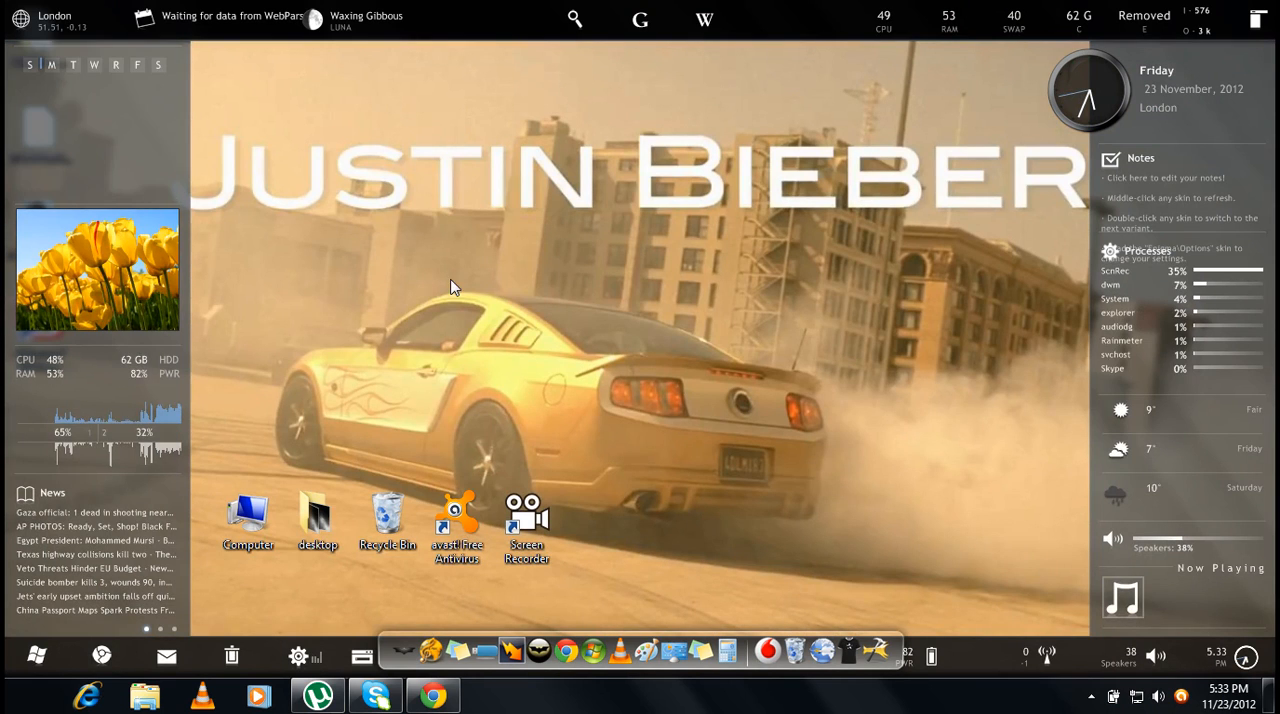
mouse_move(966, 207)
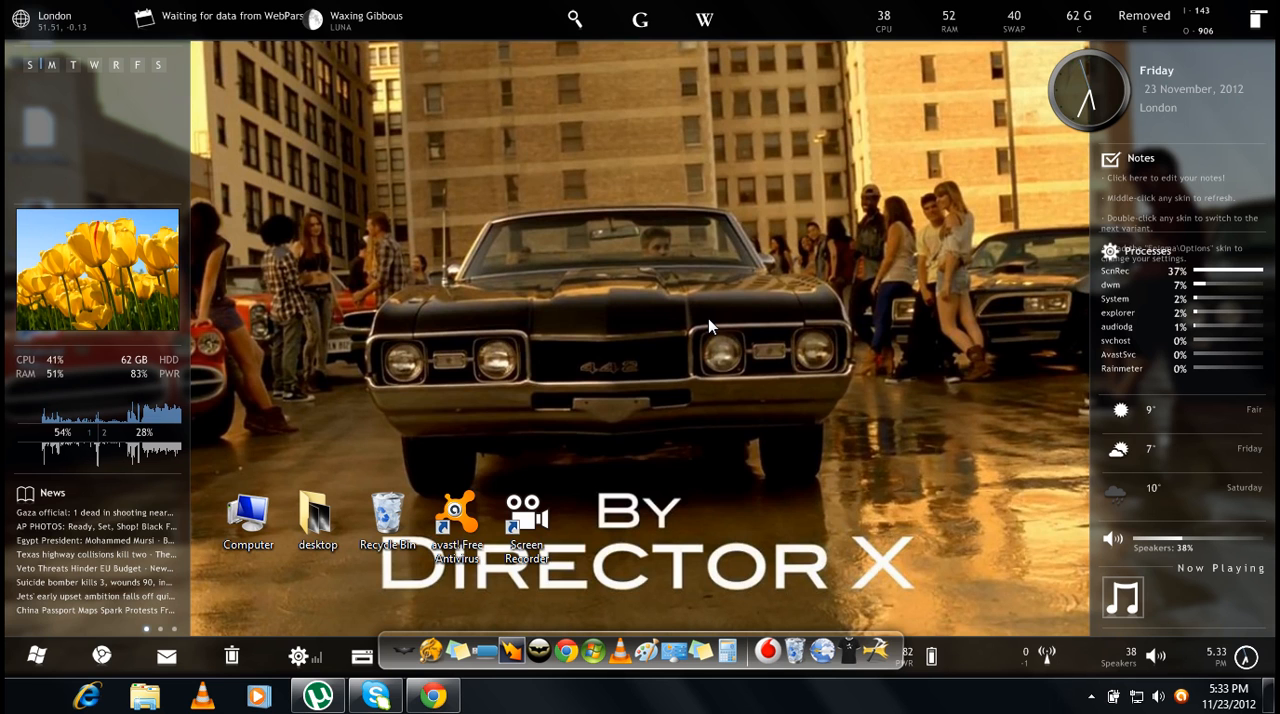
mouse_move(658, 440)
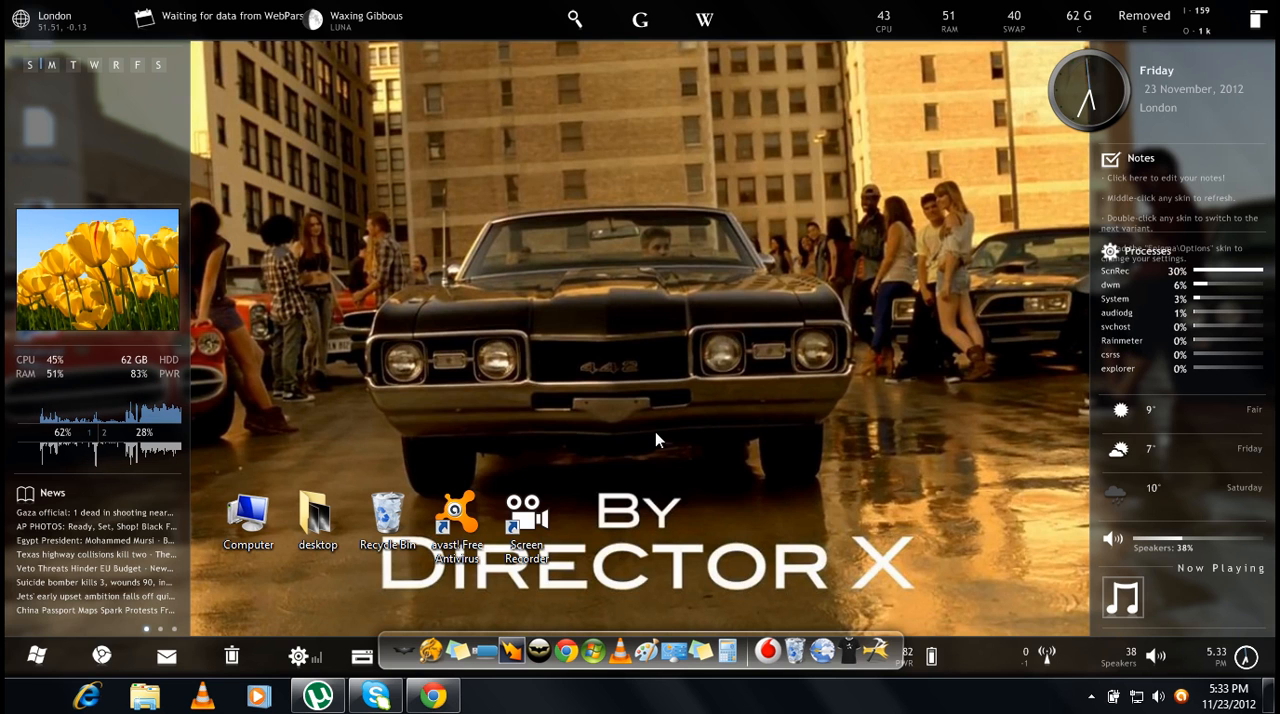
Open a blank new Chrome tab next to the omnimo.info page
left_click(432, 694)
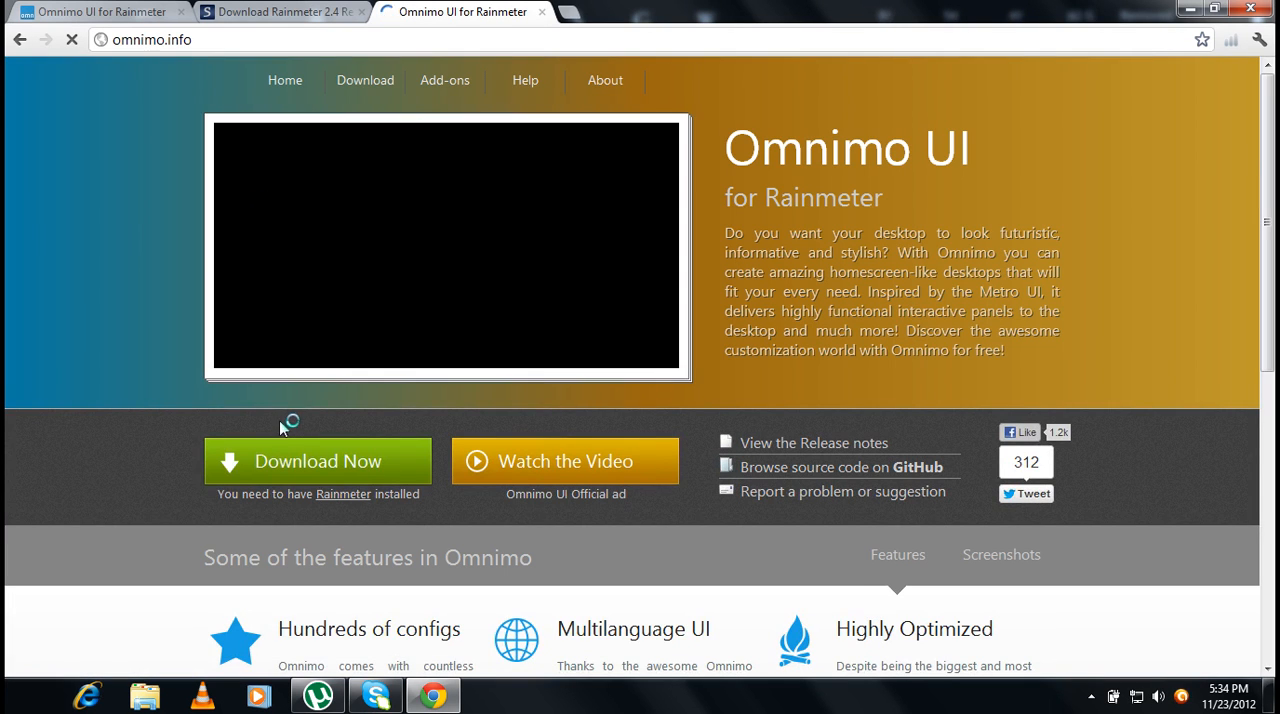
left_click(318, 461)
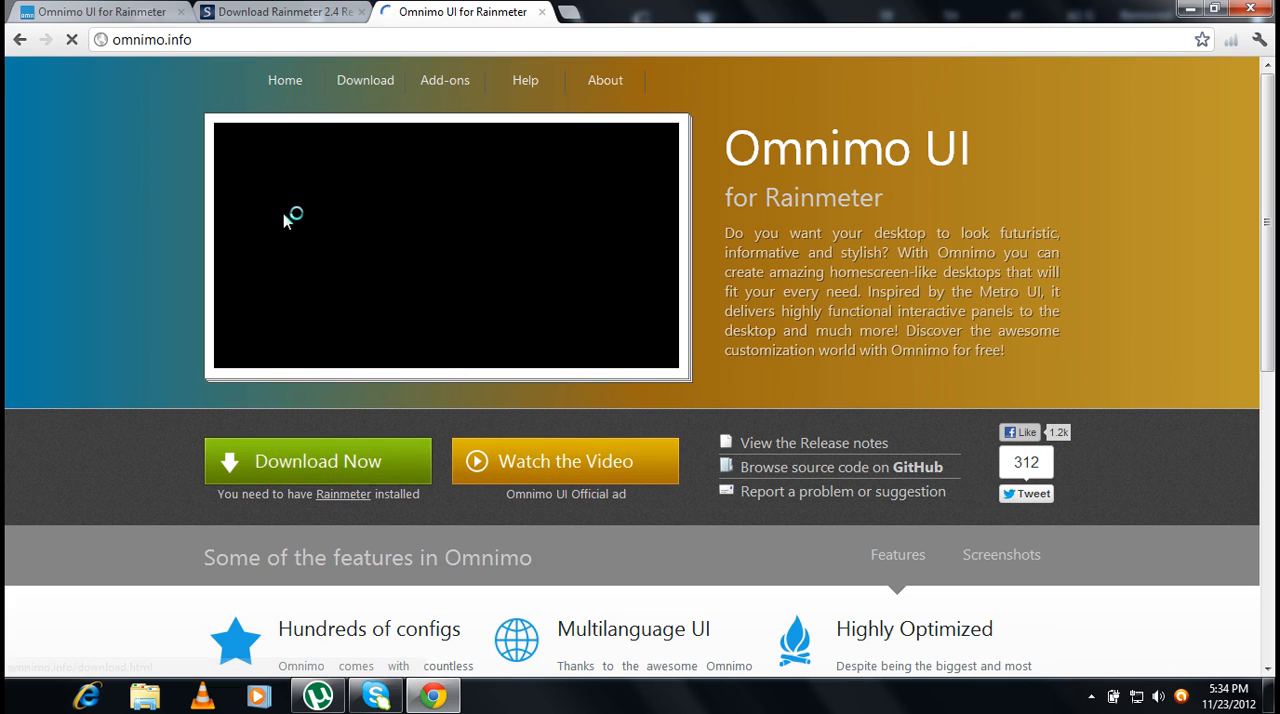
mouse_move(335, 480)
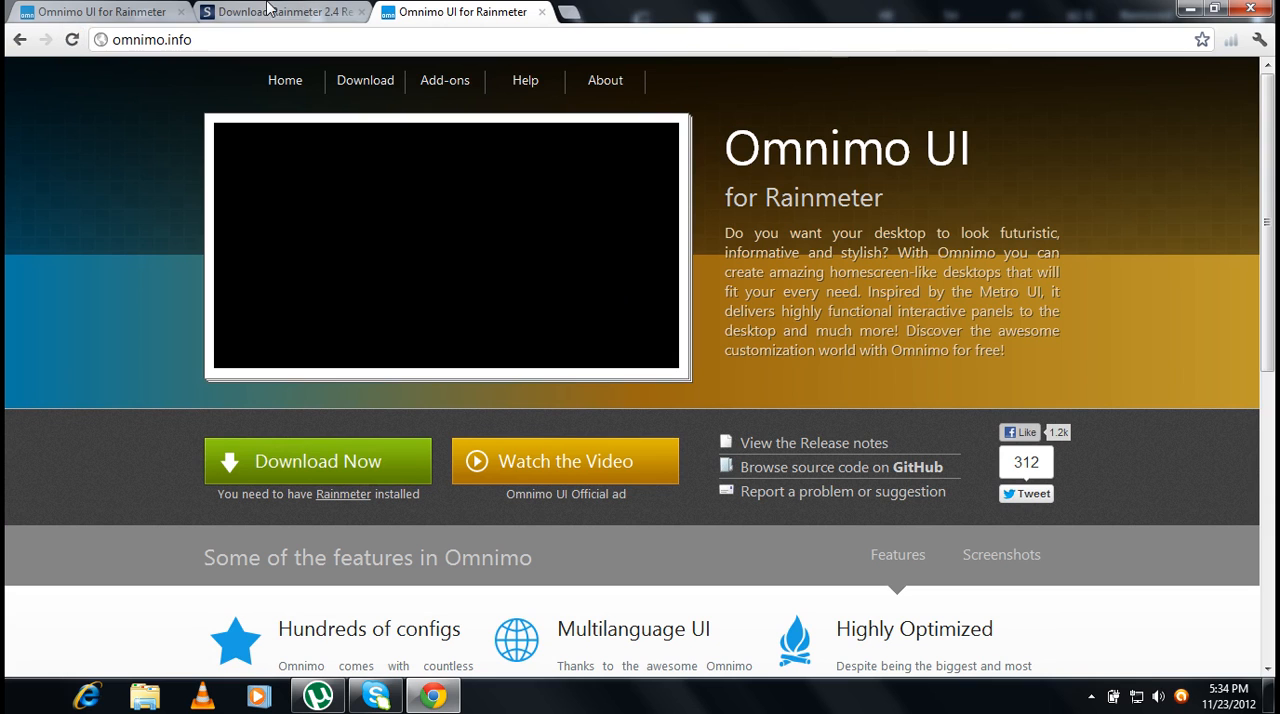
left_click(567, 11)
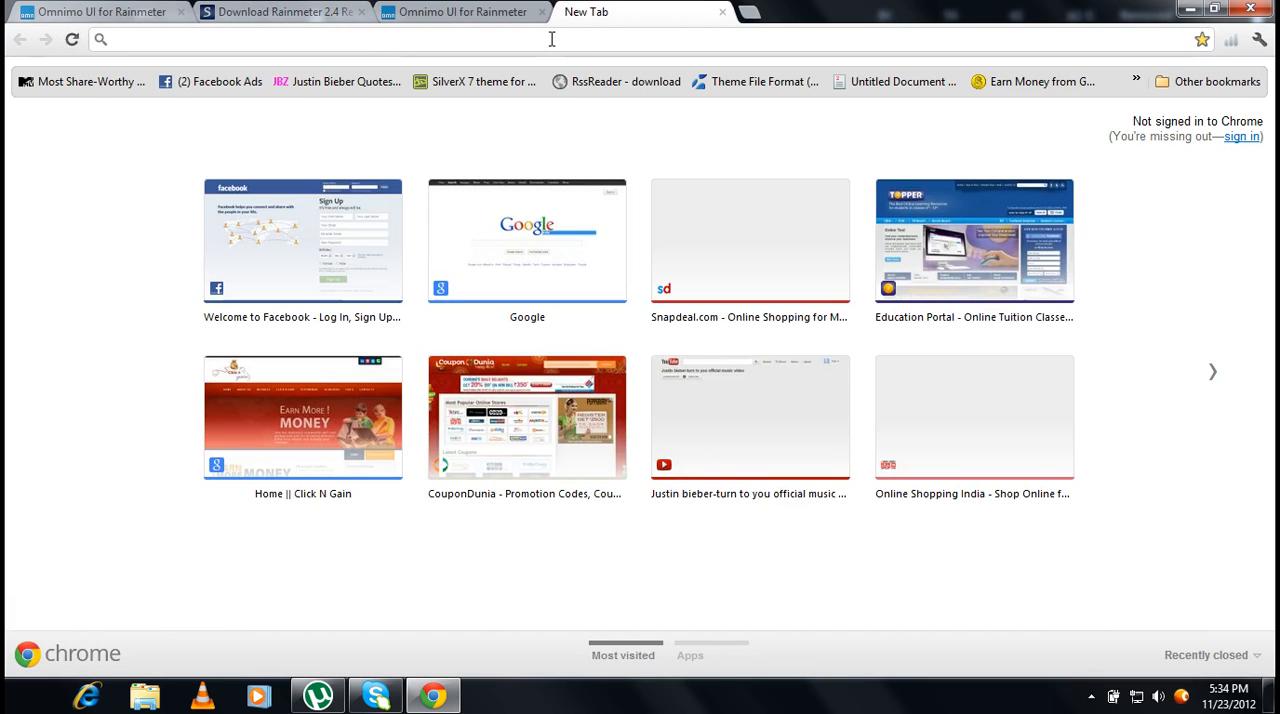
Load softpedia.com's Rainmeter download page, then close that Softpedia tab
type("http://www.softpedia.com/get/System/System-Info/Rainmeter.shtml")
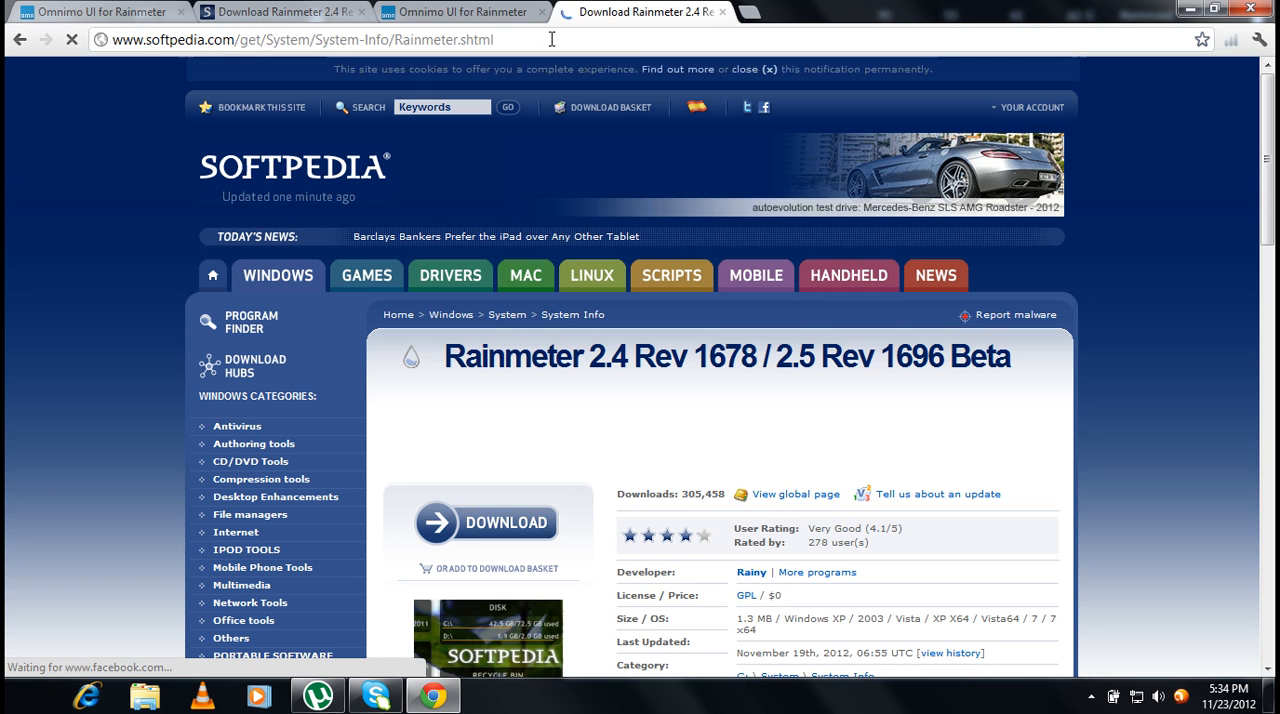
left_click(487, 522)
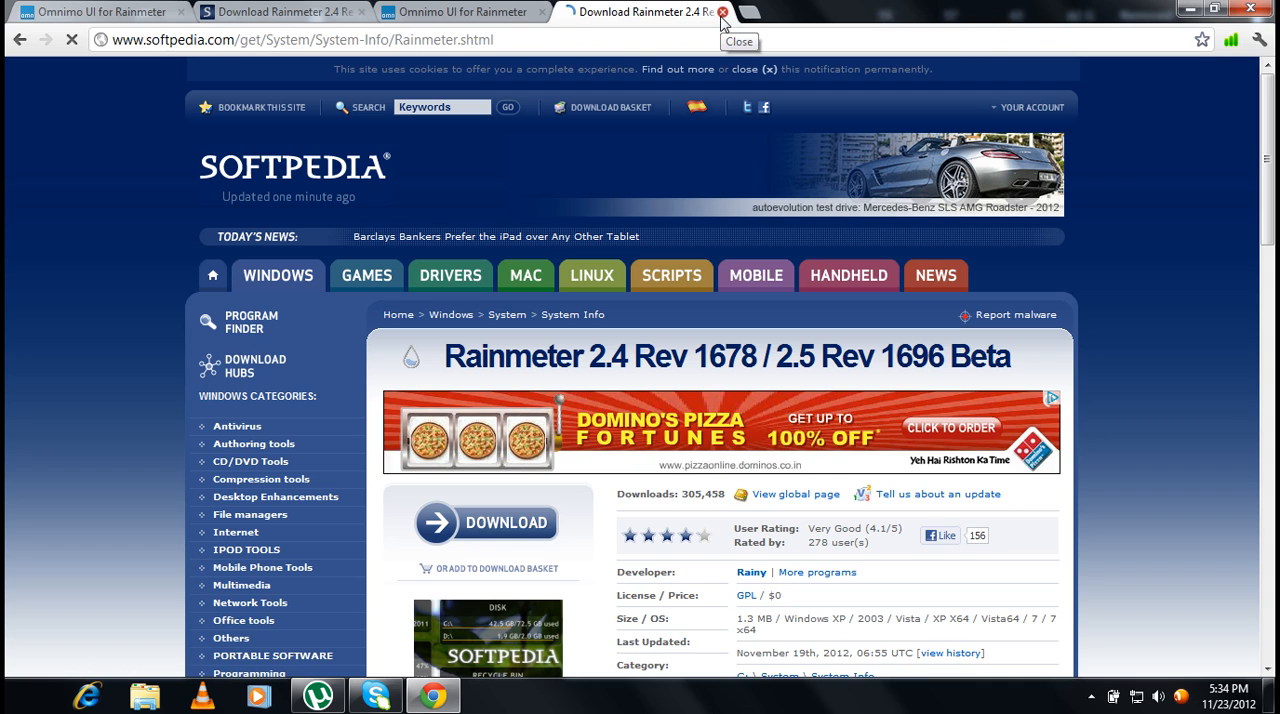
left_click(722, 12)
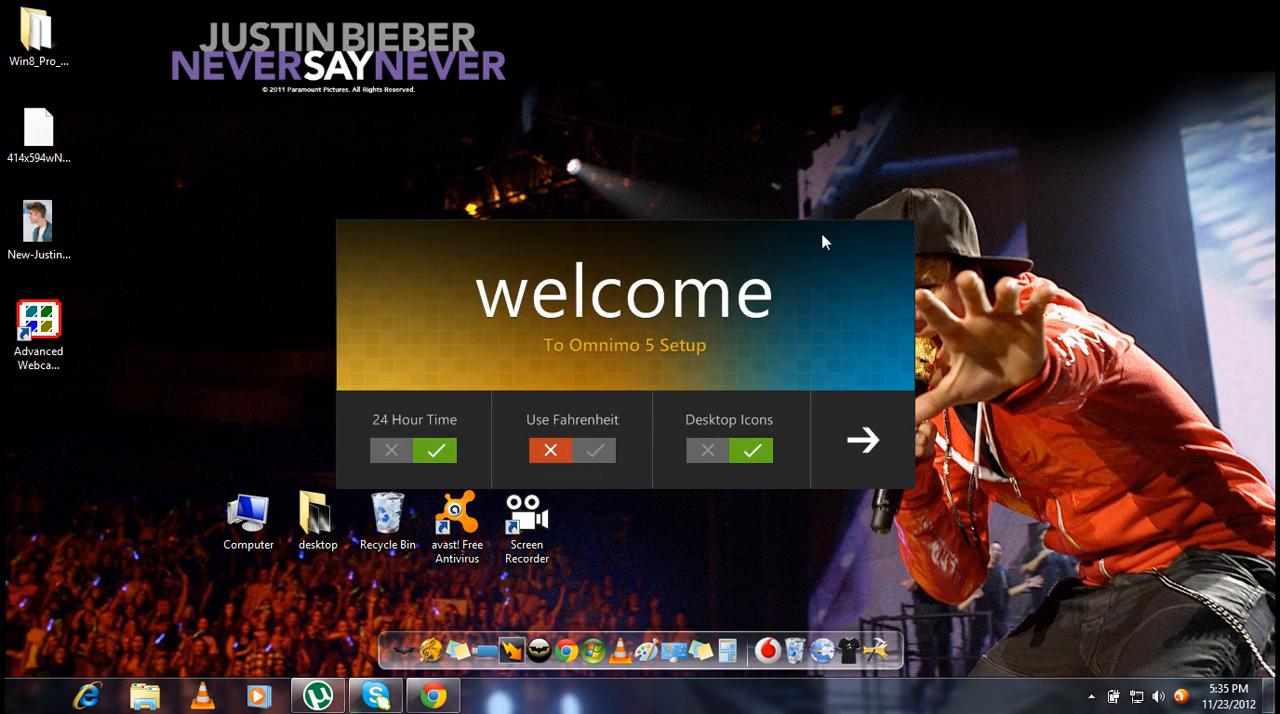
mouse_move(770, 360)
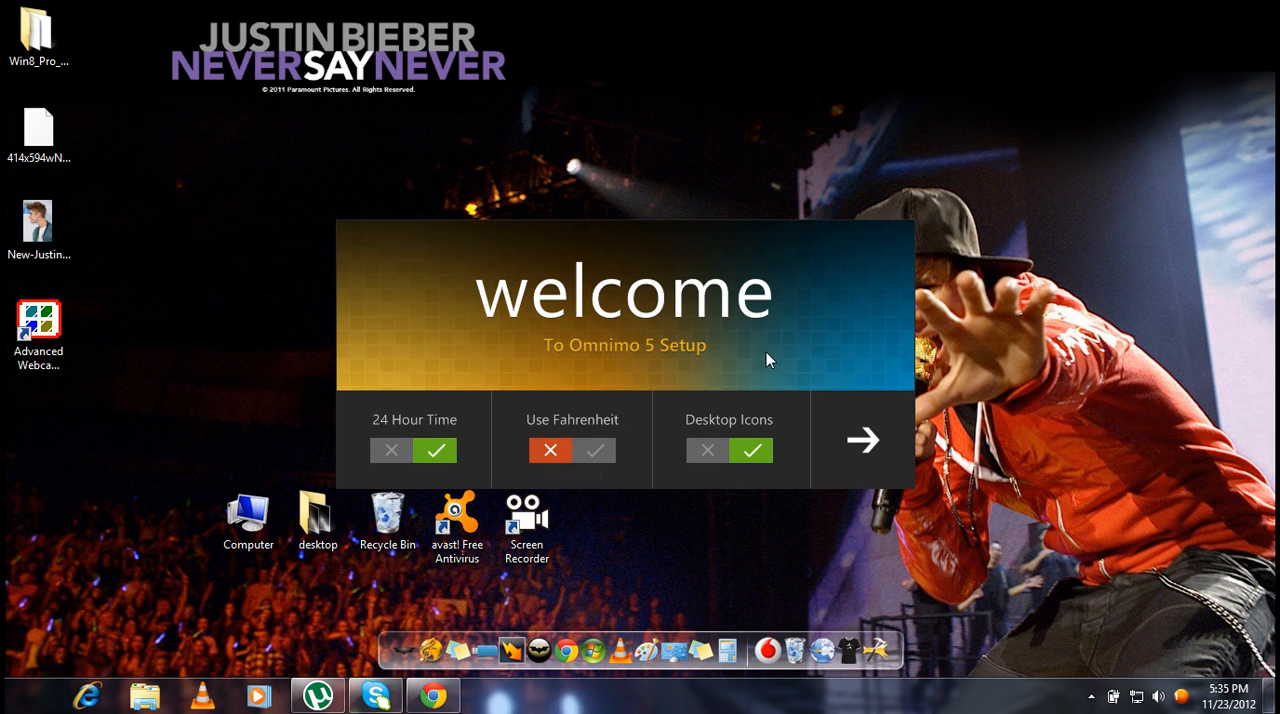
Leave 24 Hour Time and Desktop Icons switched on, then pick English as the language
left_click(391, 450)
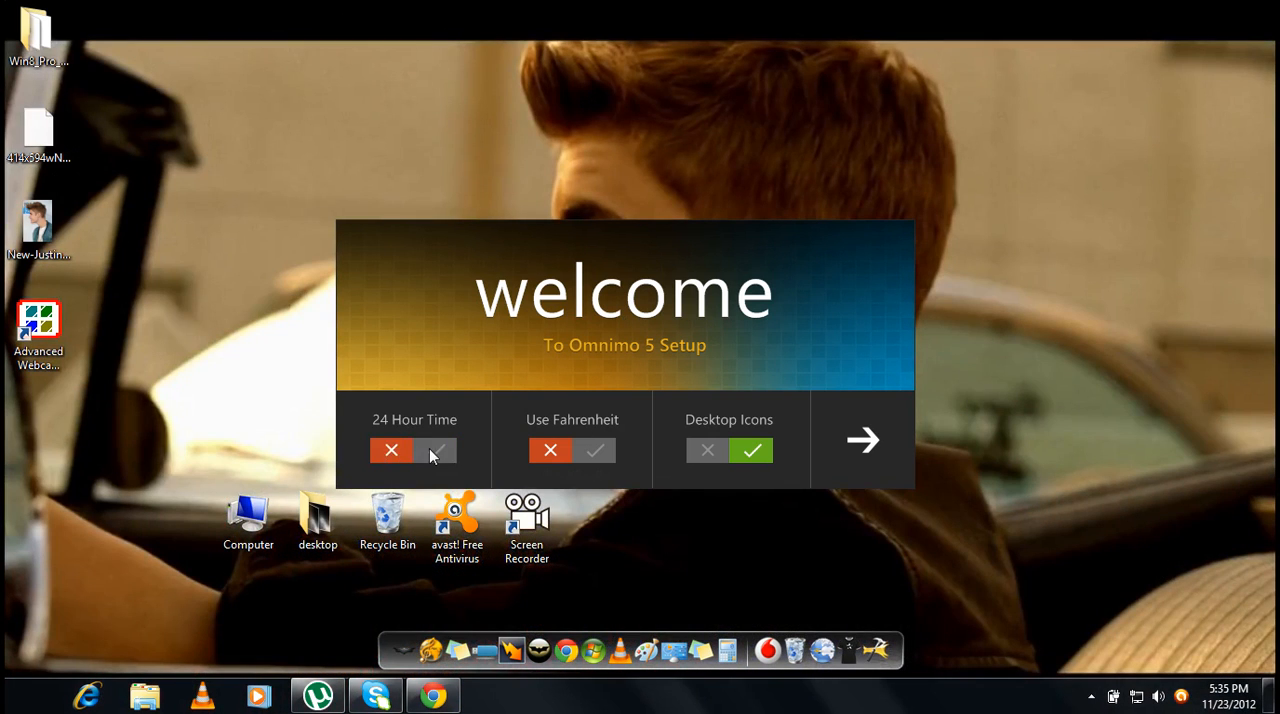
left_click(435, 450)
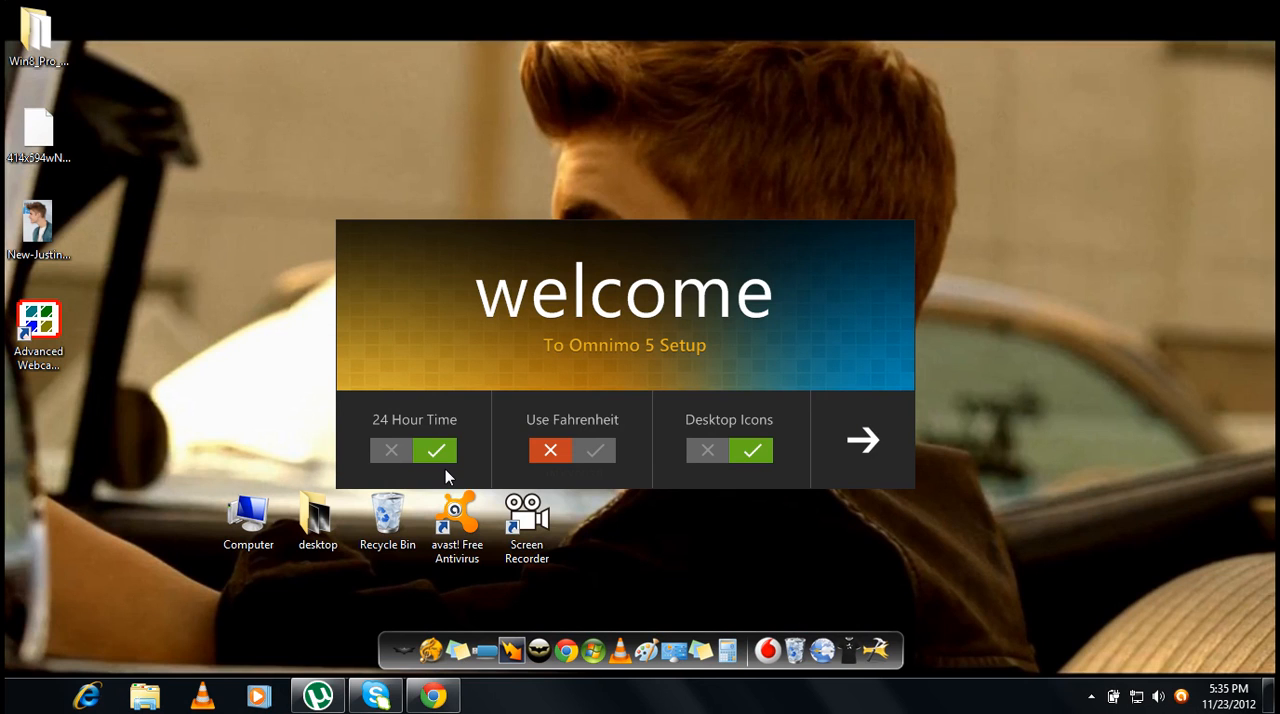
mouse_move(590, 471)
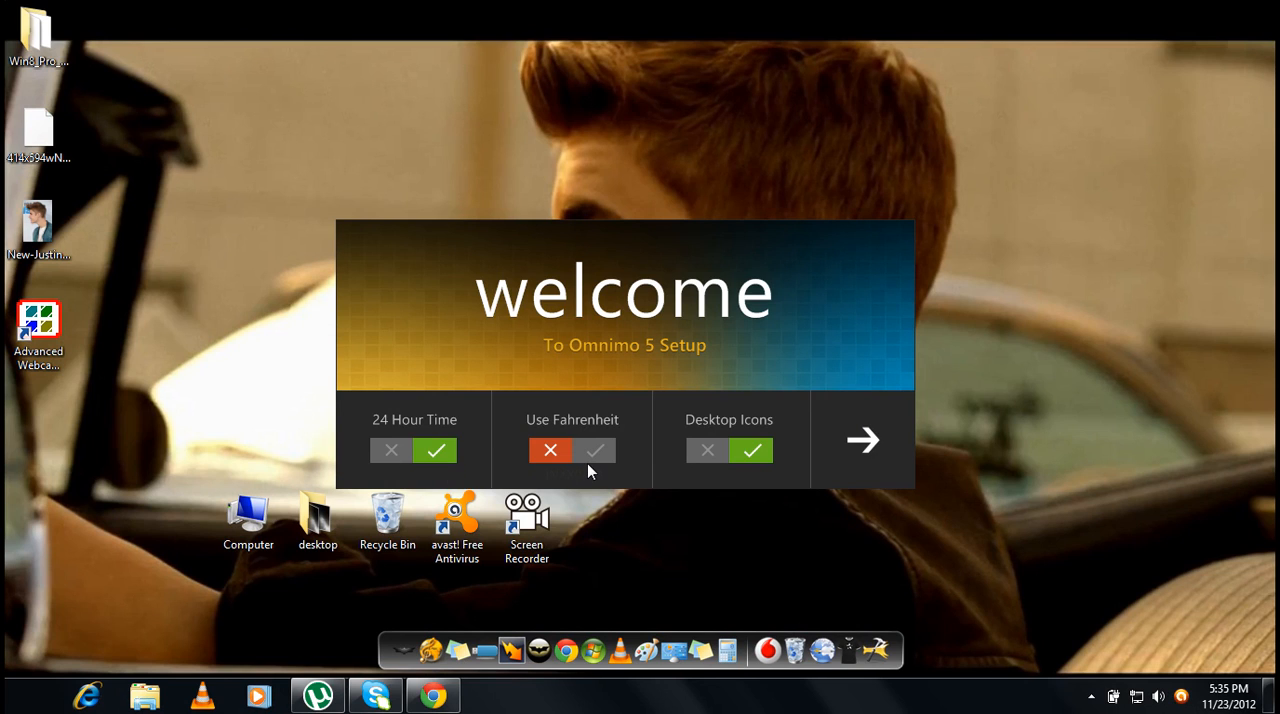
mouse_move(835, 253)
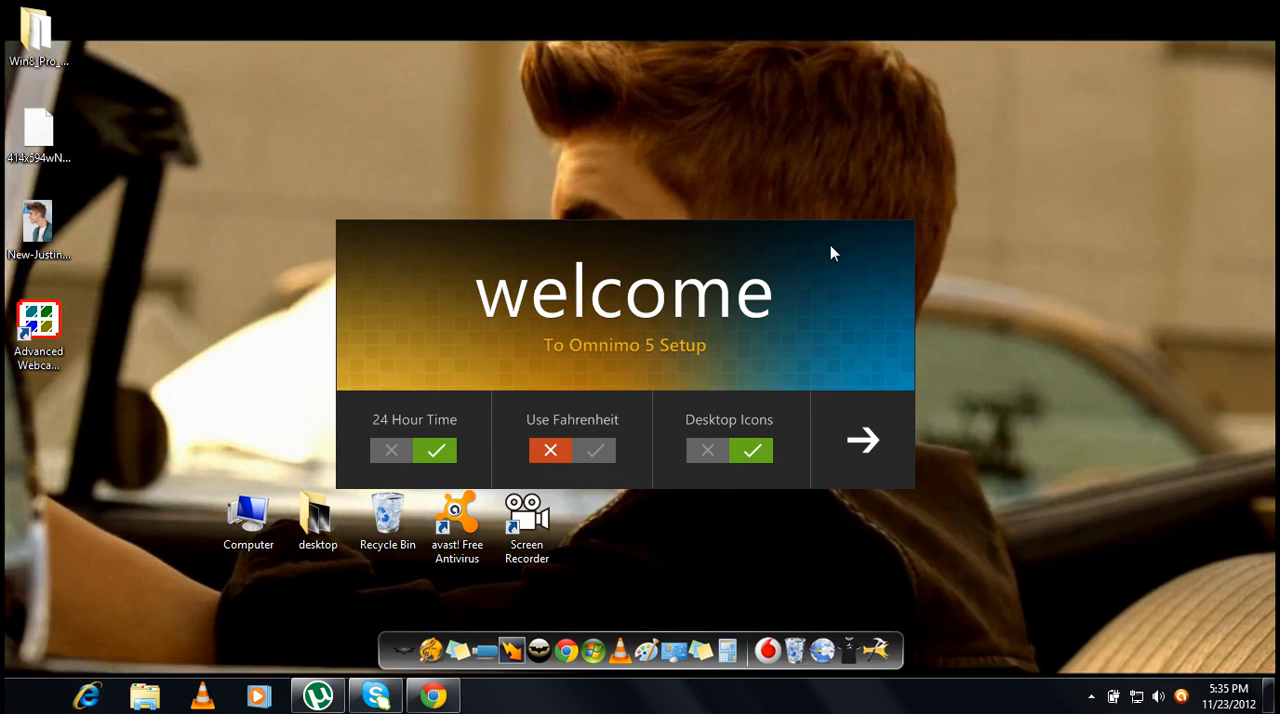
mouse_move(820, 260)
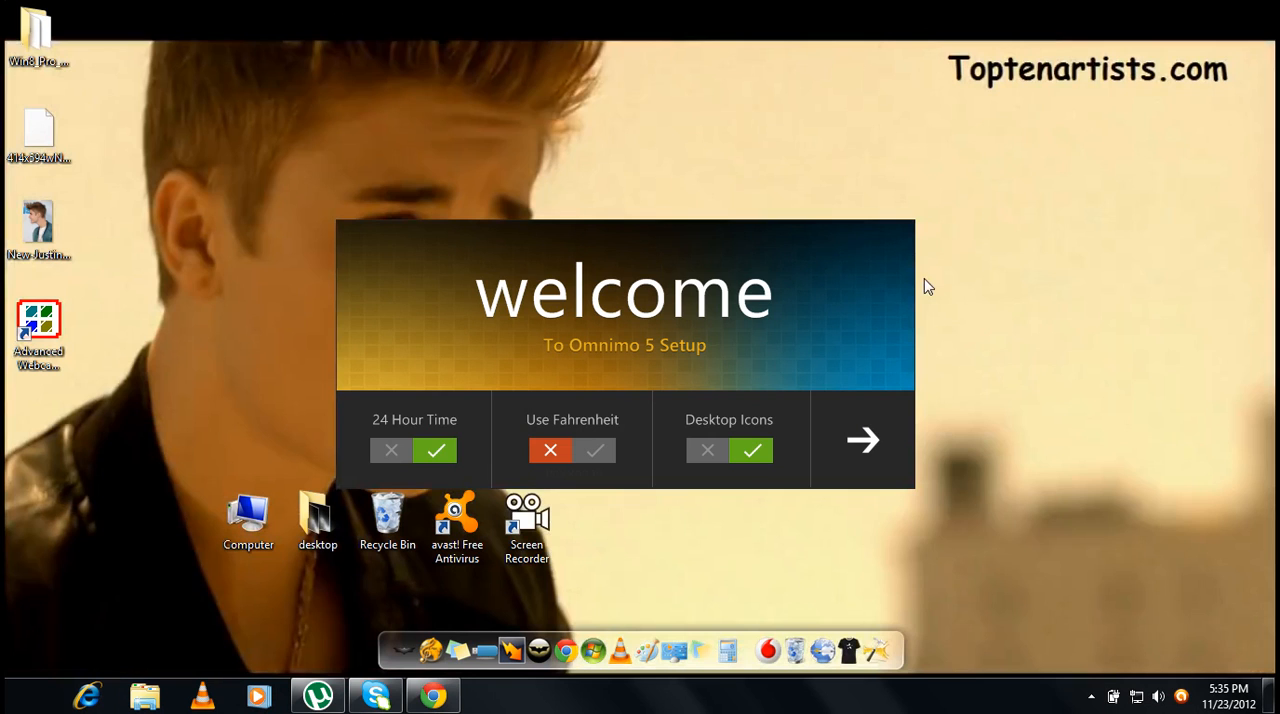
left_click(708, 450)
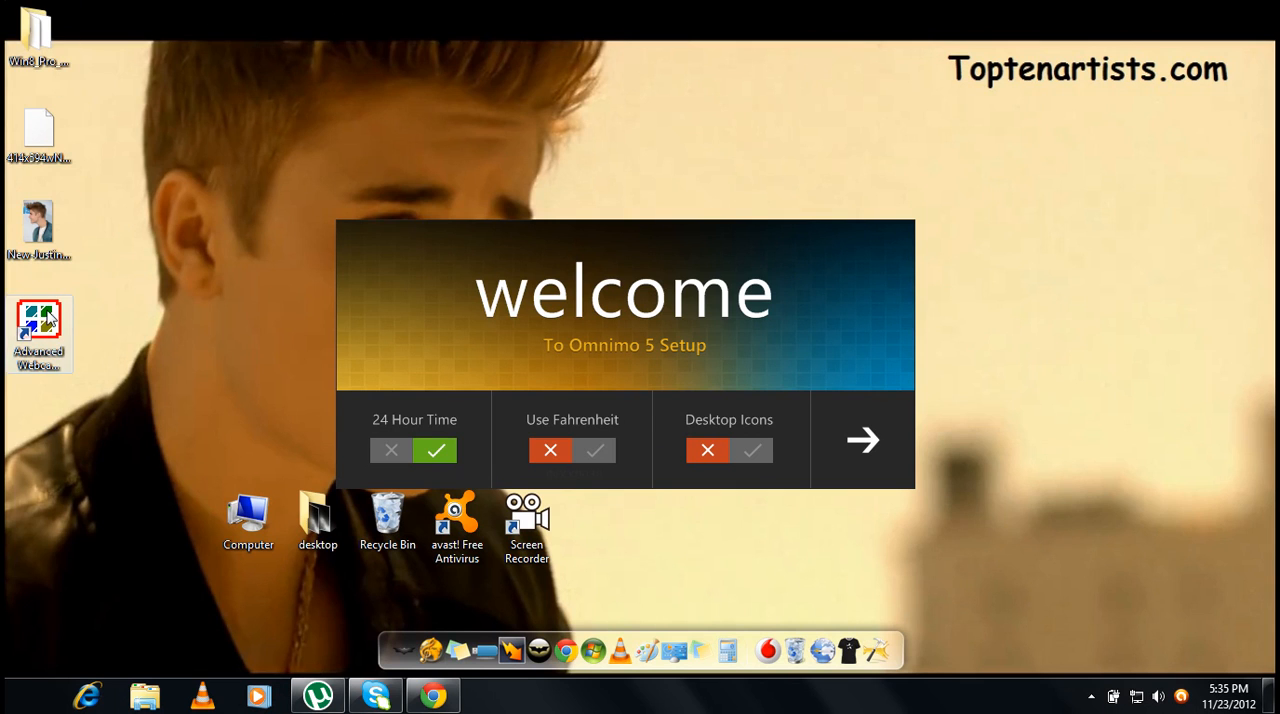
left_click(751, 450)
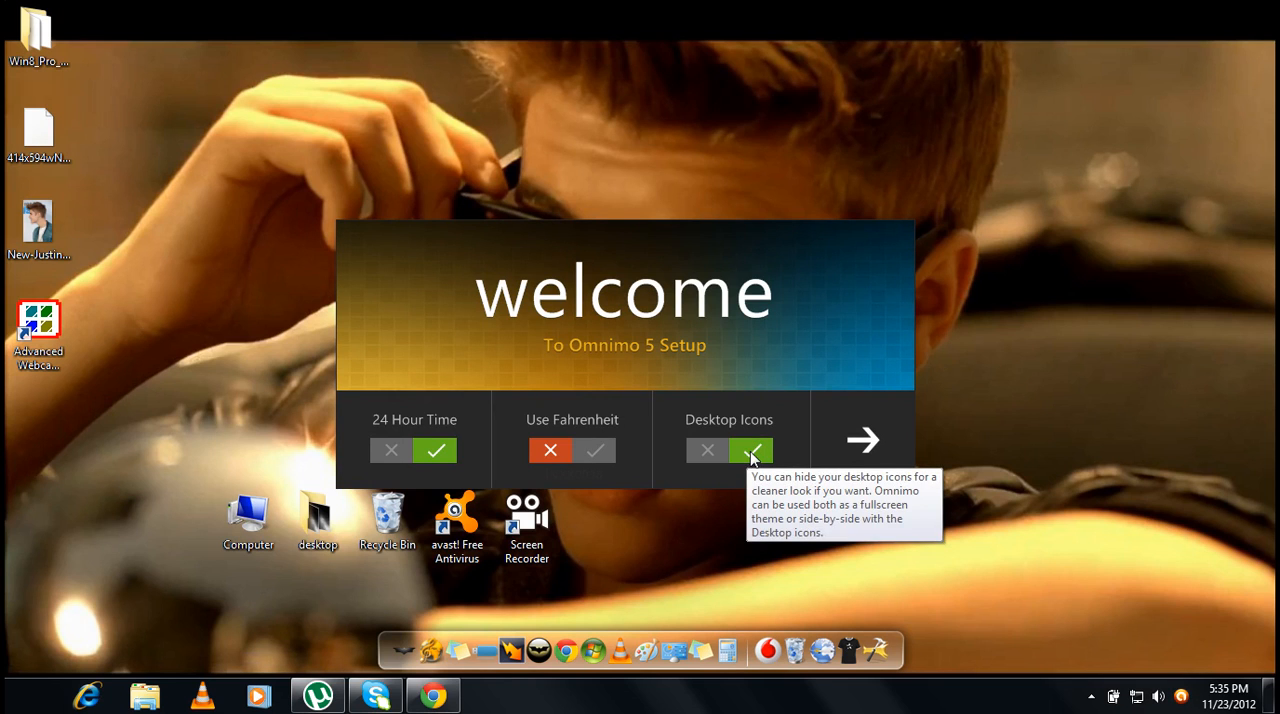
left_click(862, 440)
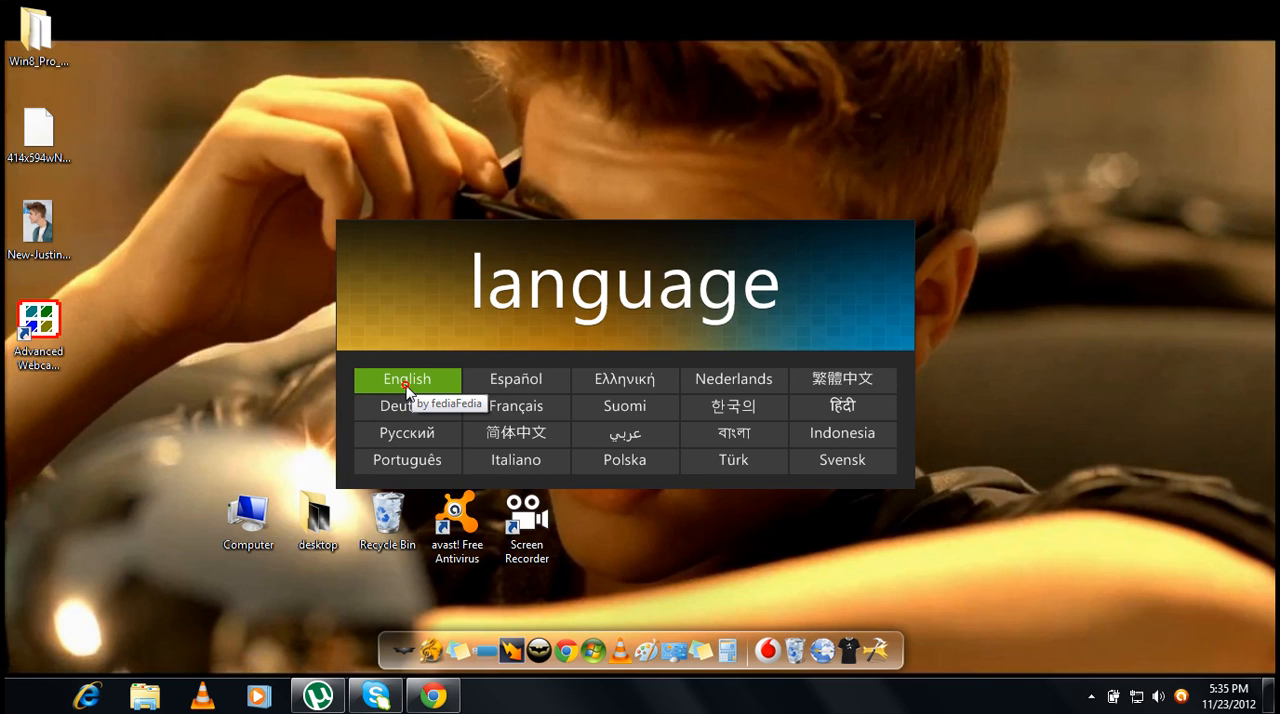
left_click(407, 379)
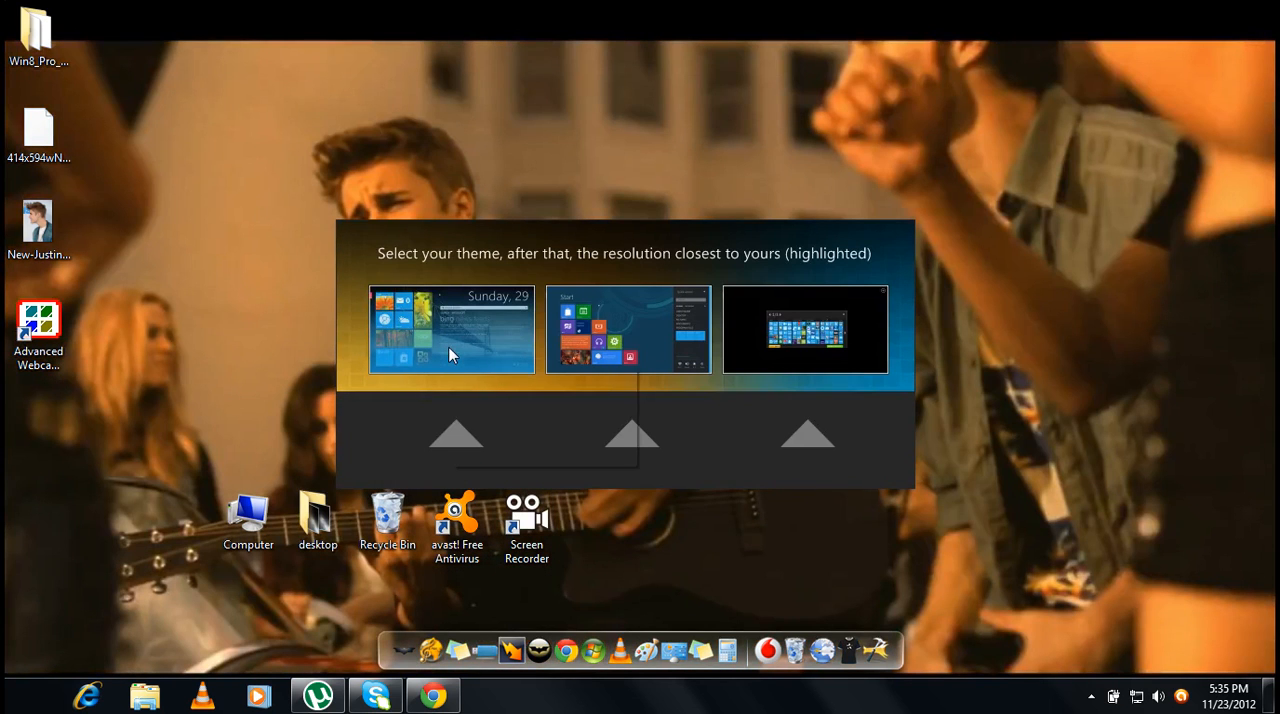
mouse_move(450, 355)
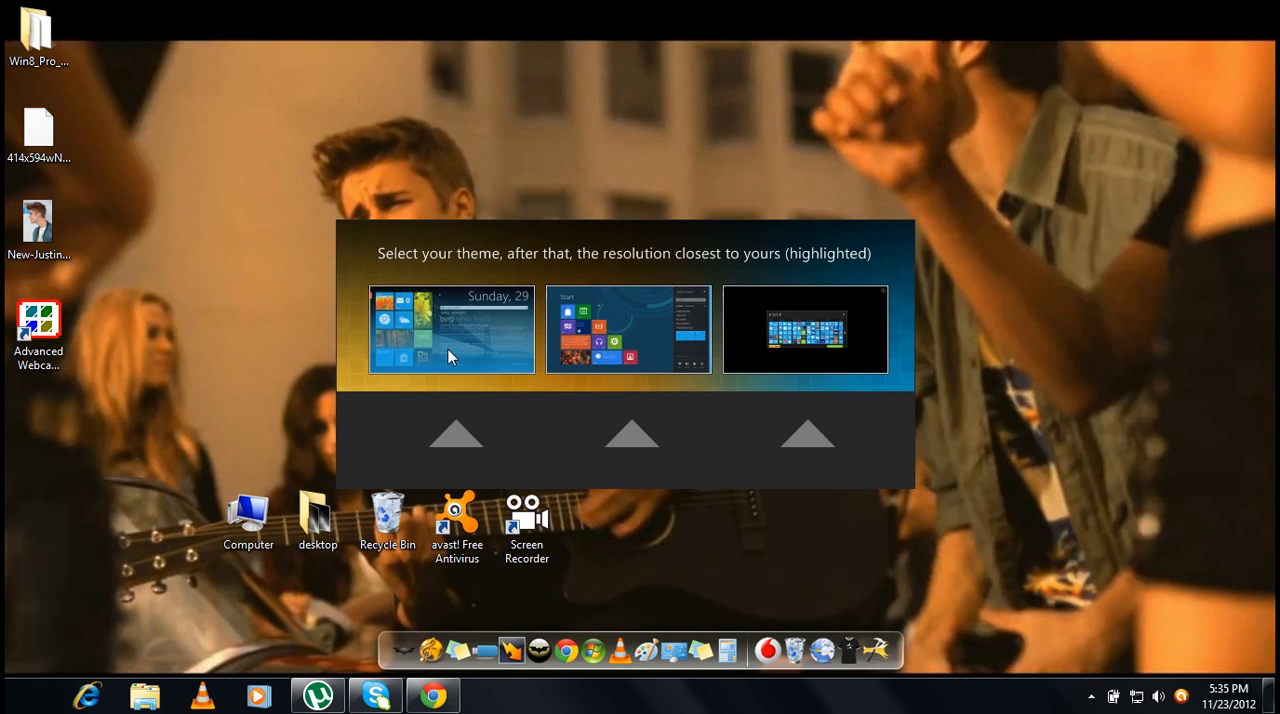
mouse_move(465, 360)
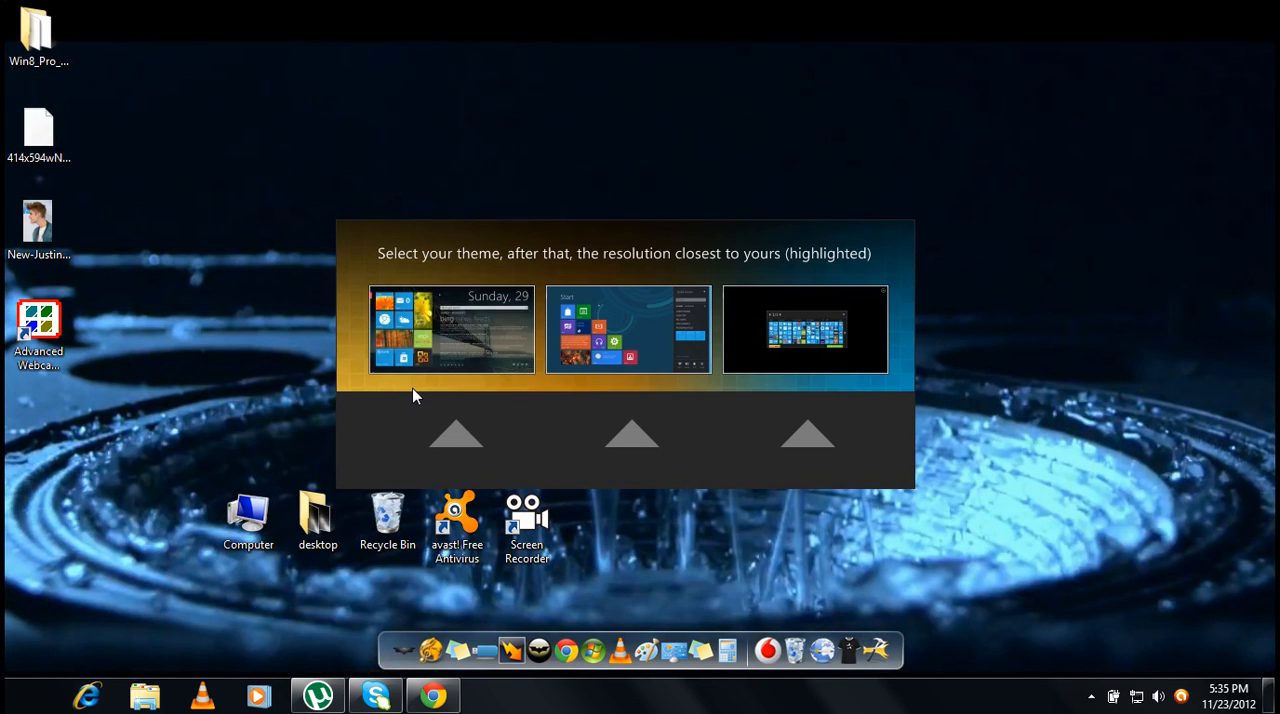
mouse_move(483, 335)
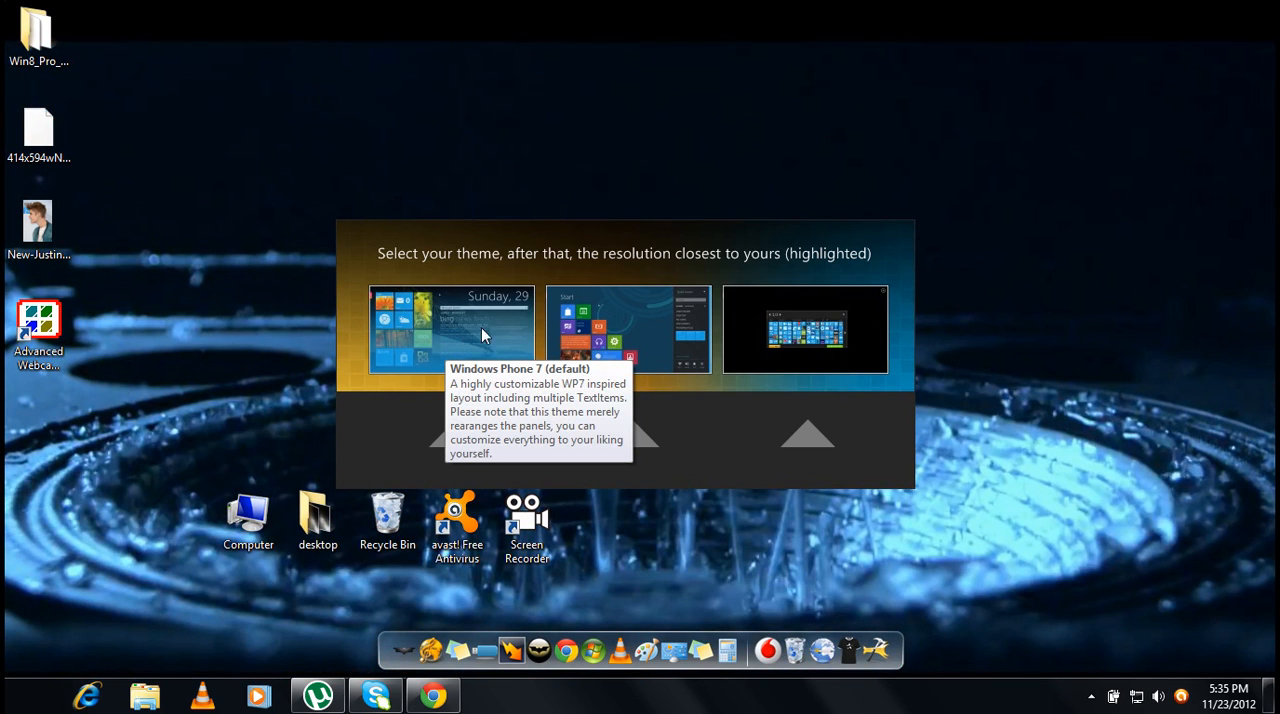
mouse_move(435, 350)
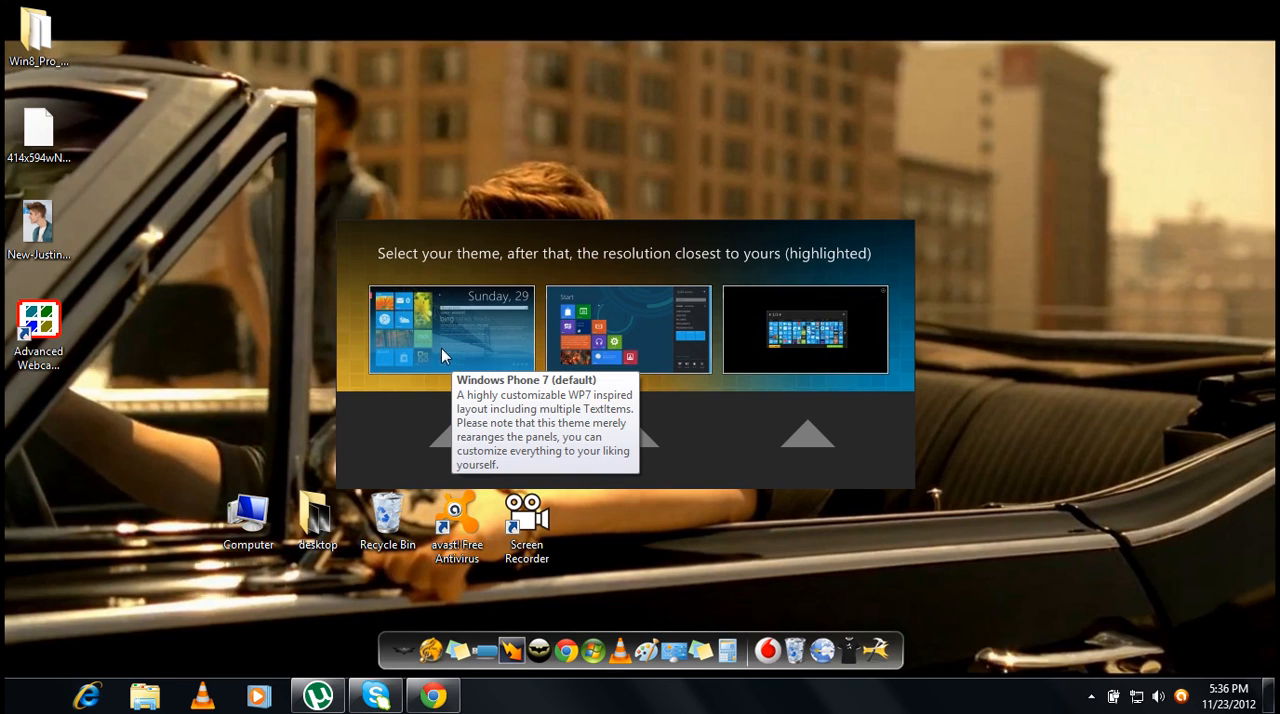
mouse_move(450, 352)
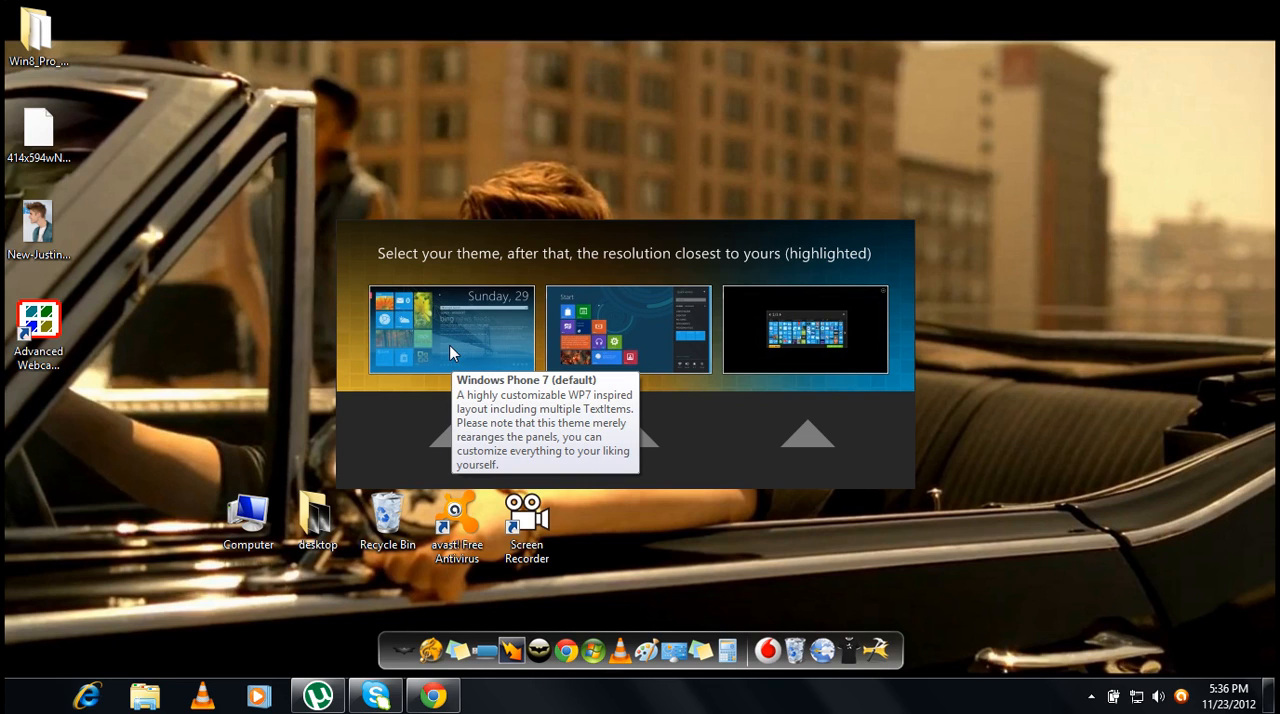
mouse_move(500, 349)
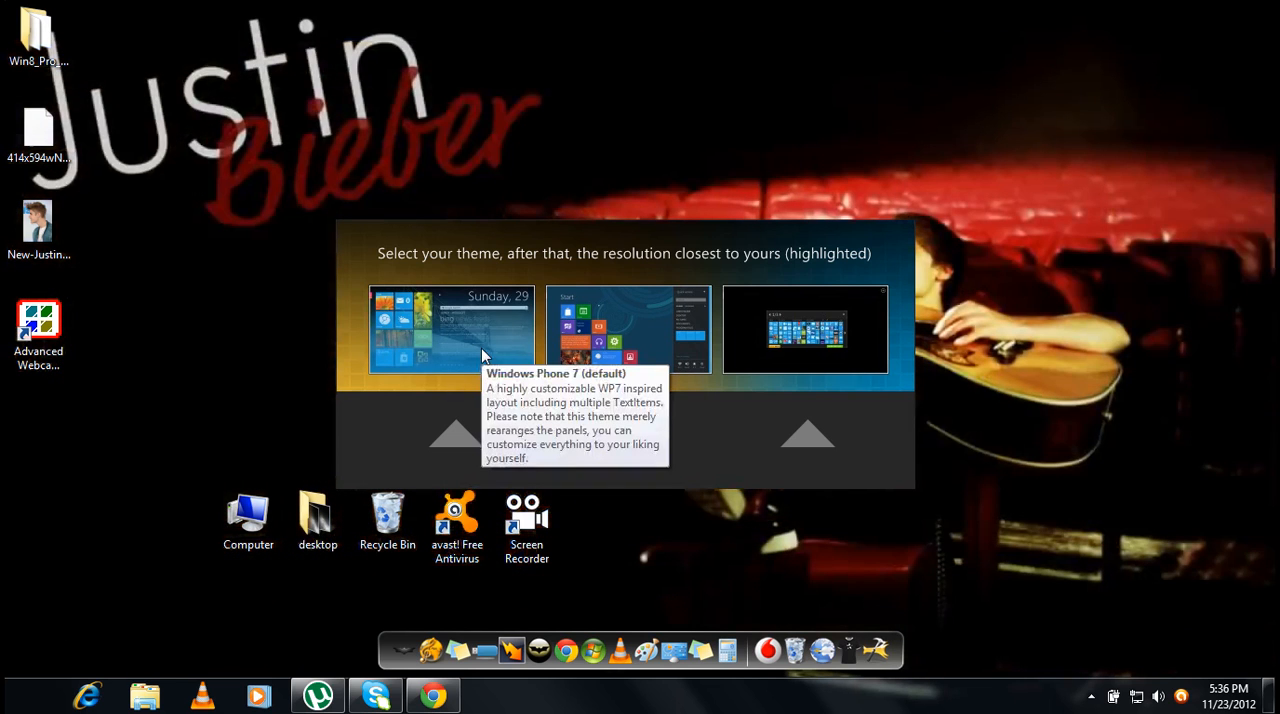
mouse_move(658, 336)
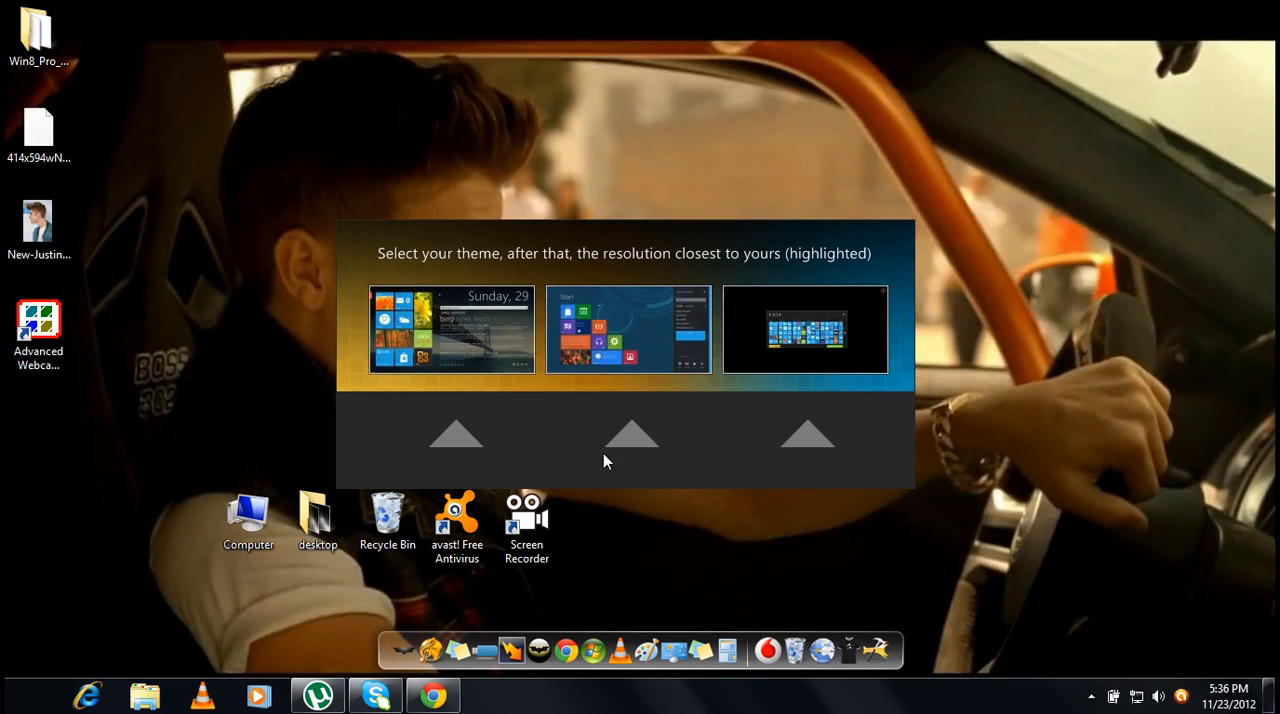
mouse_move(805, 330)
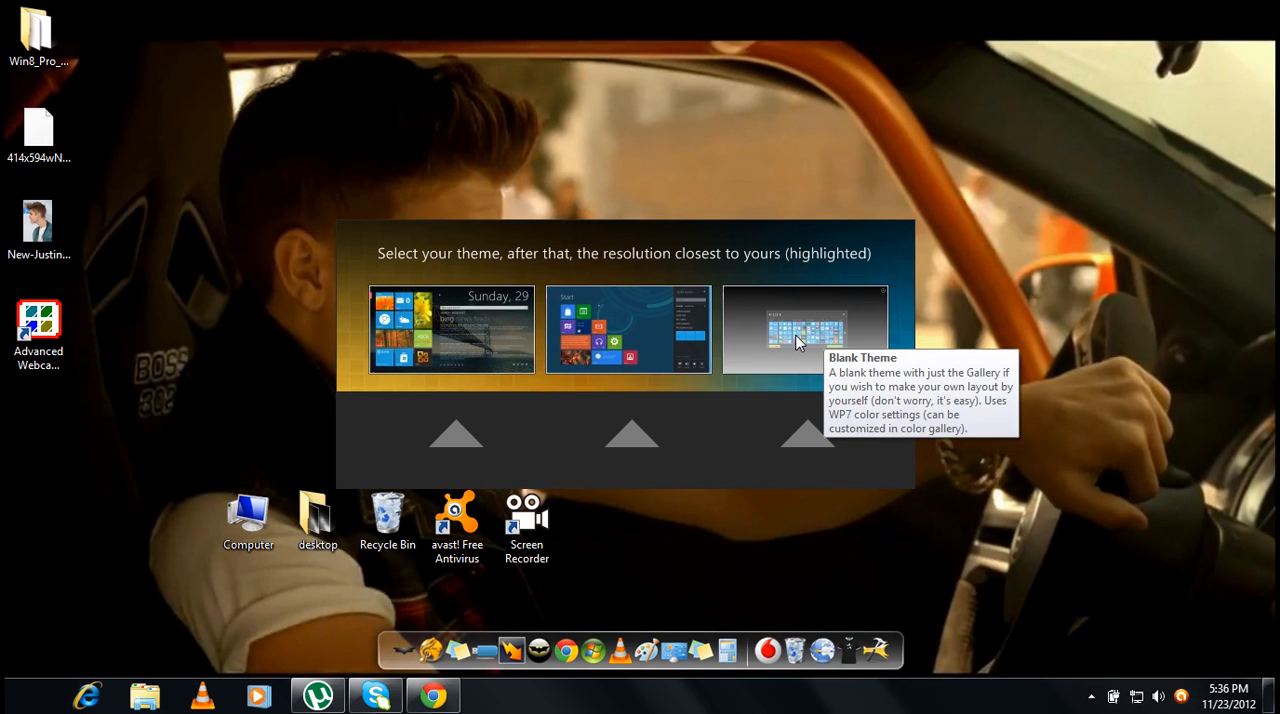
mouse_move(790, 372)
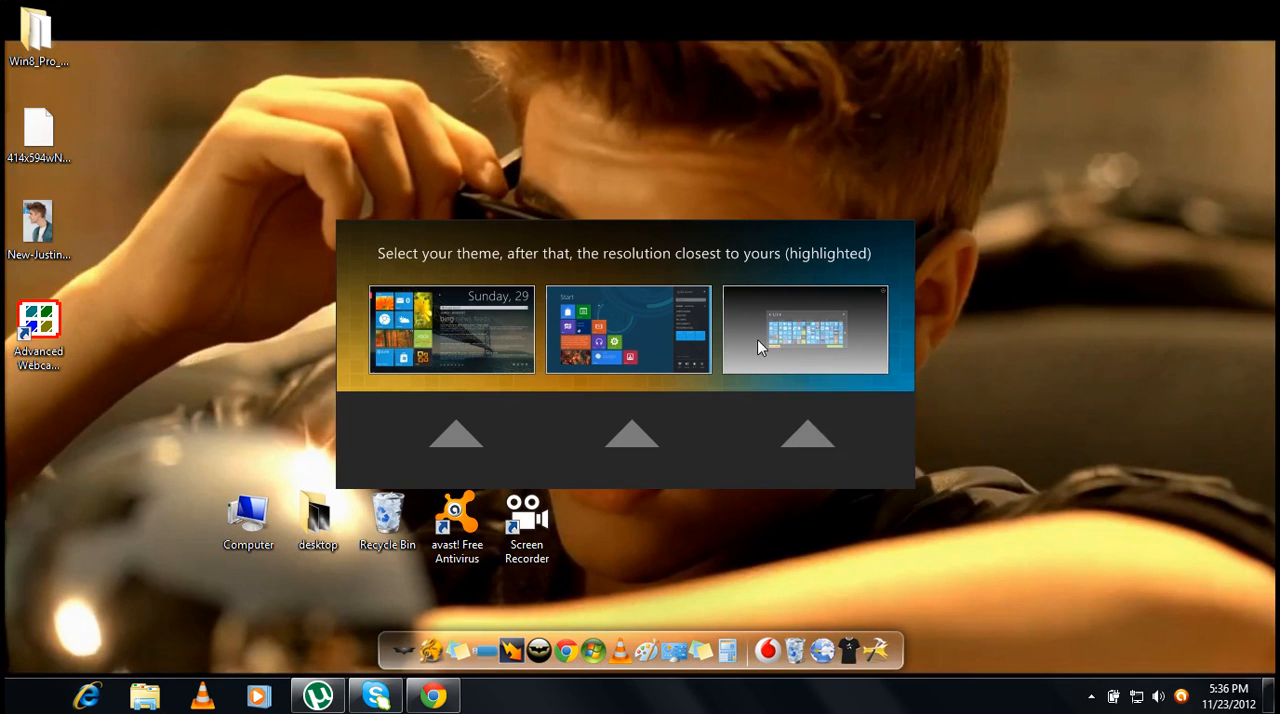
mouse_move(567, 345)
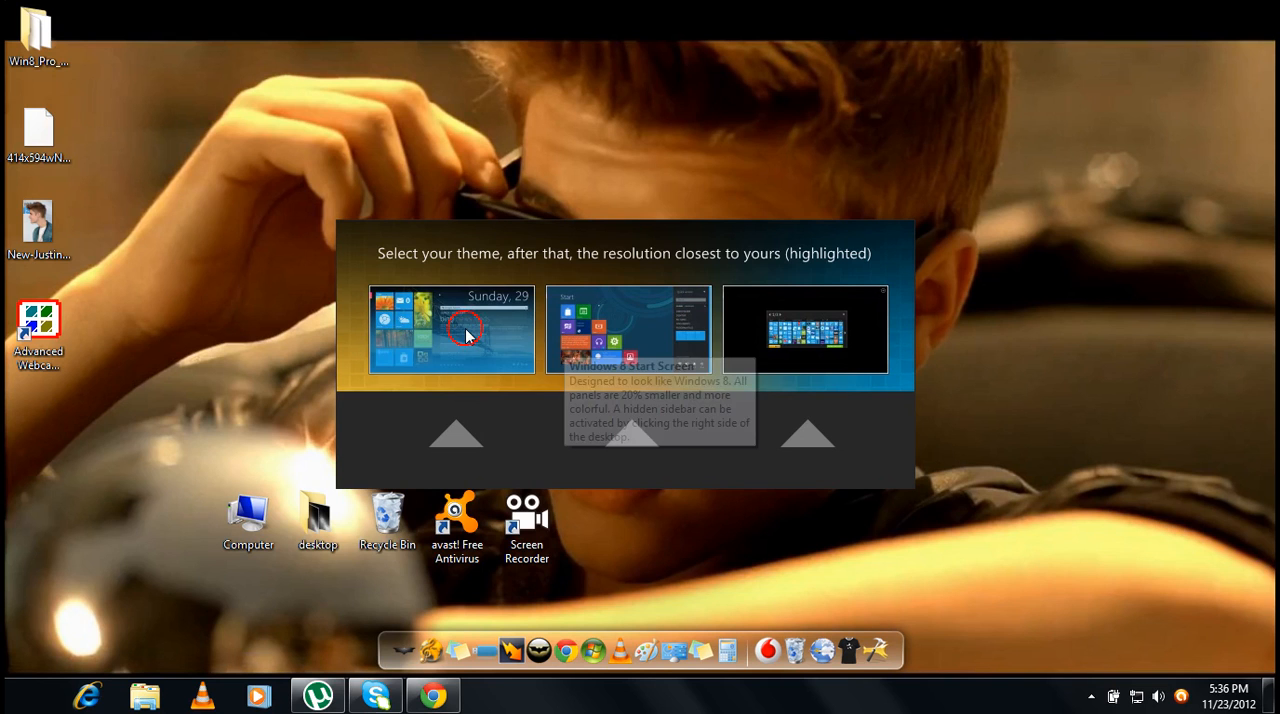
Select the Windows Phone 7 (default) theme thumbnail
left_click(452, 329)
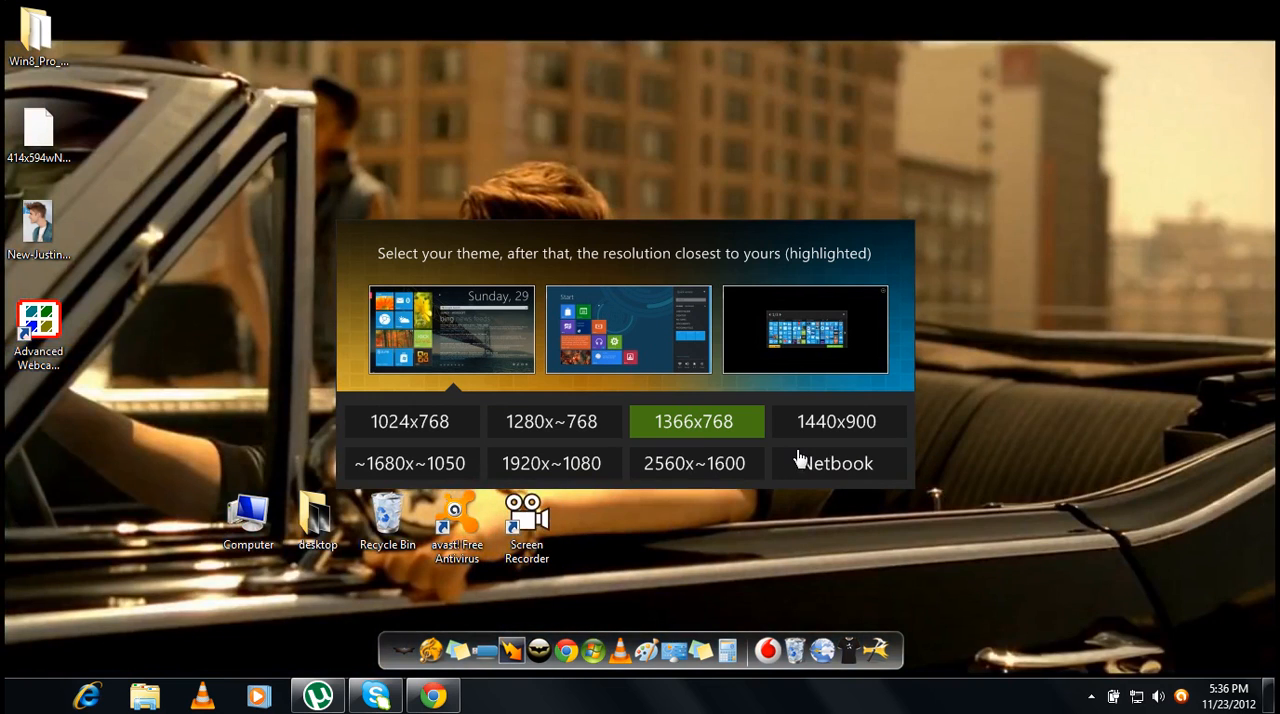
mouse_move(855, 445)
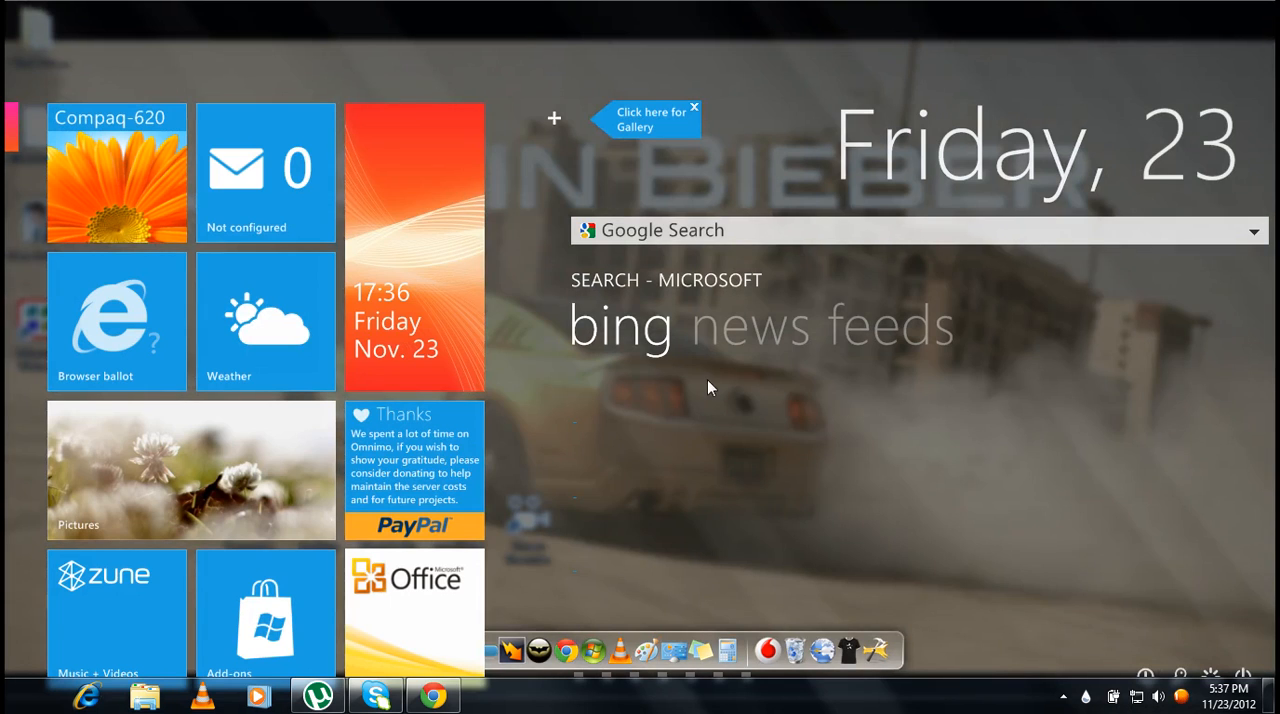
mouse_move(710, 470)
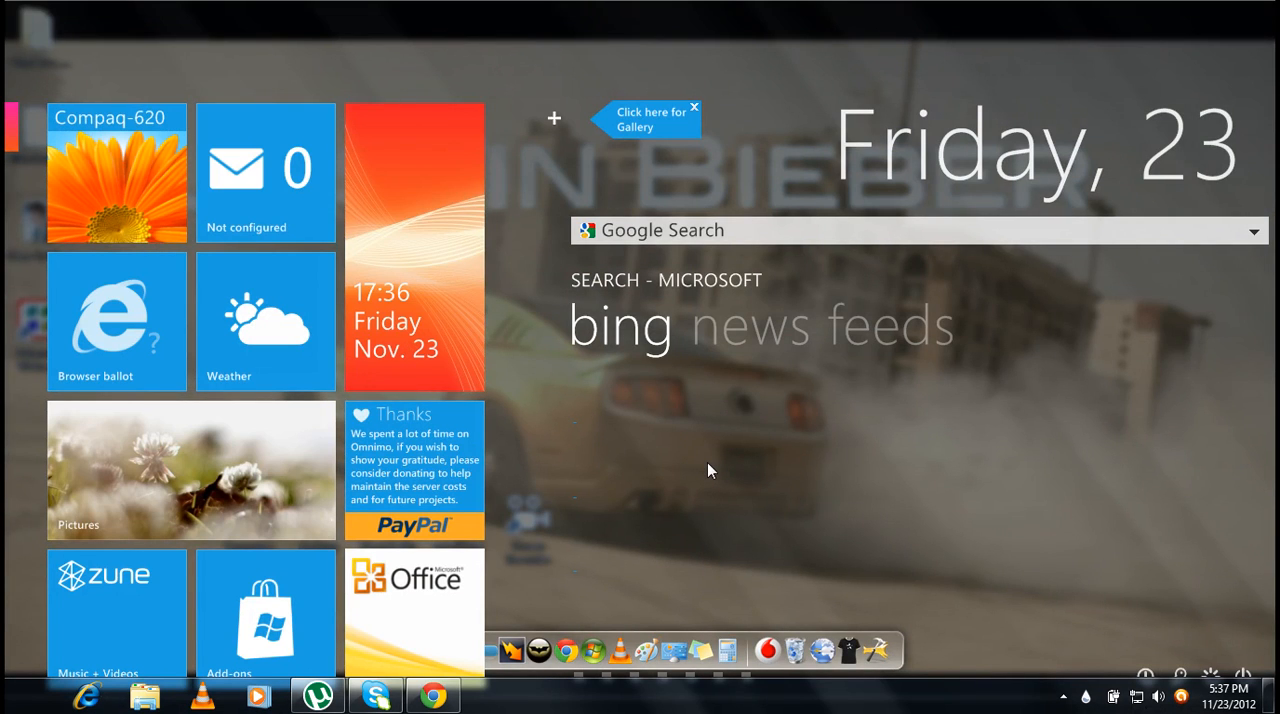
mouse_move(1010, 450)
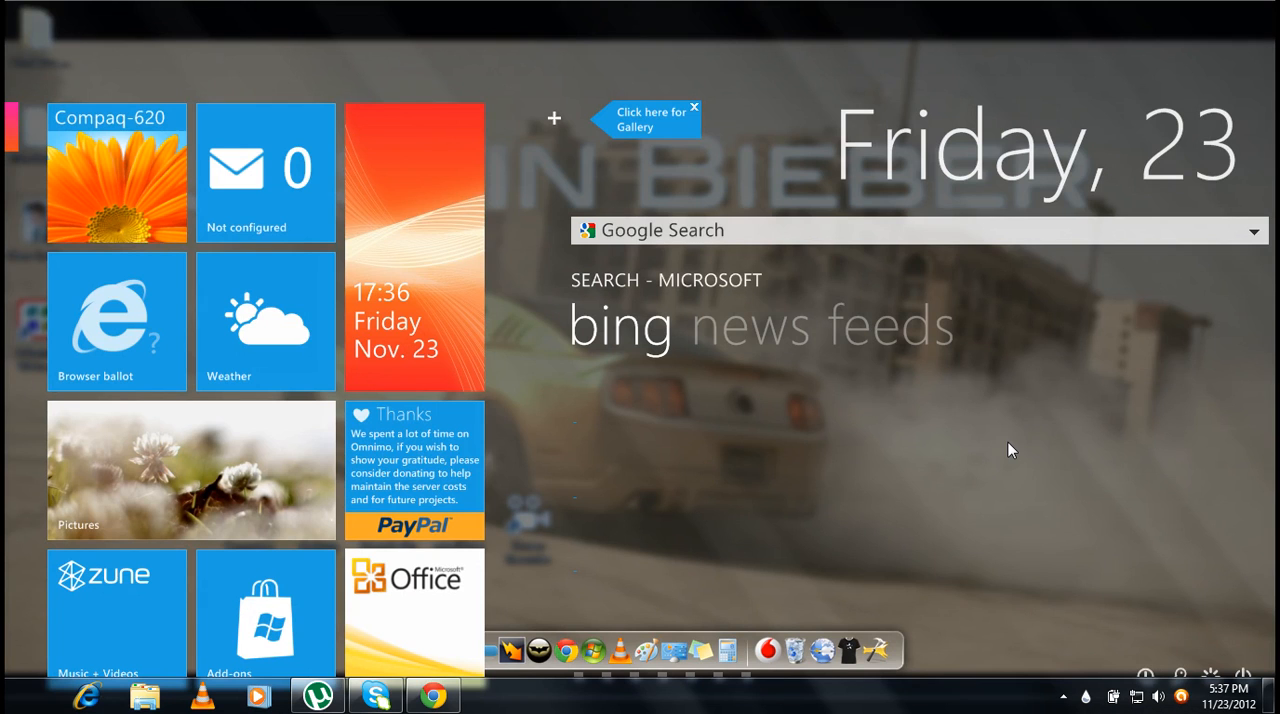
Load the Omnimo layout from the desktop right-click Layouts menu and pass the setup welcome
right_click(1010, 450)
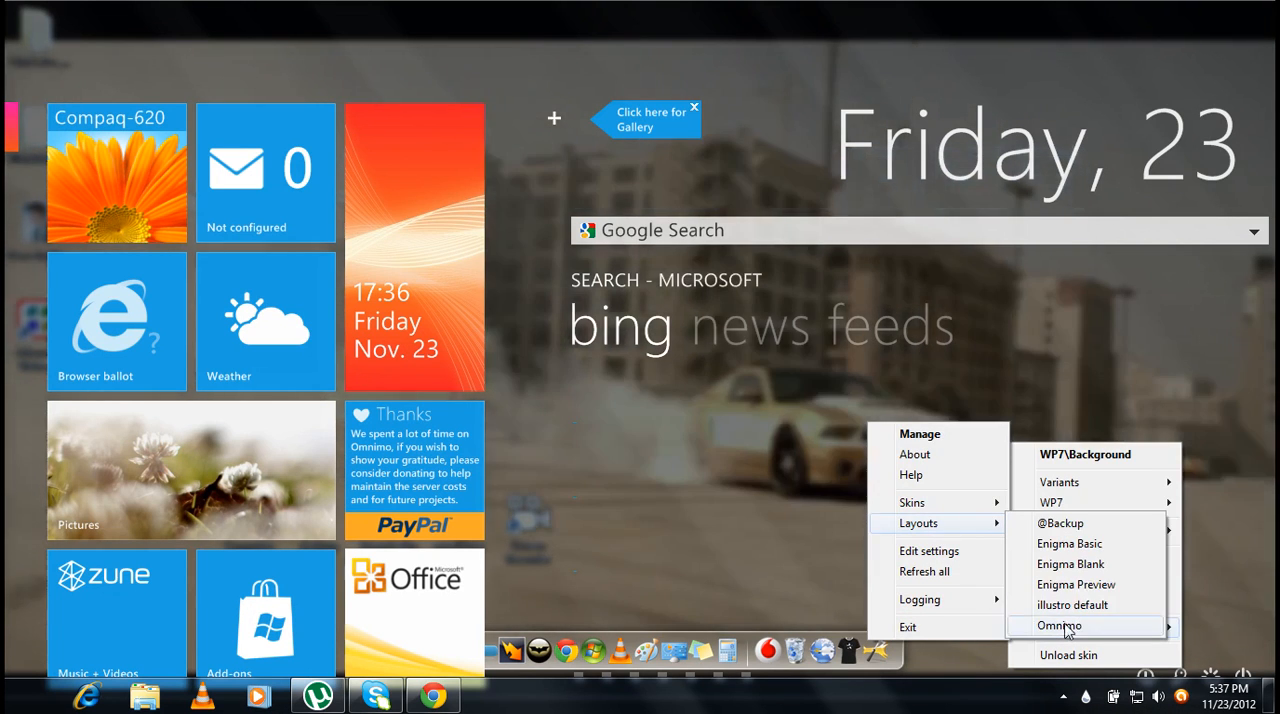
left_click(1059, 625)
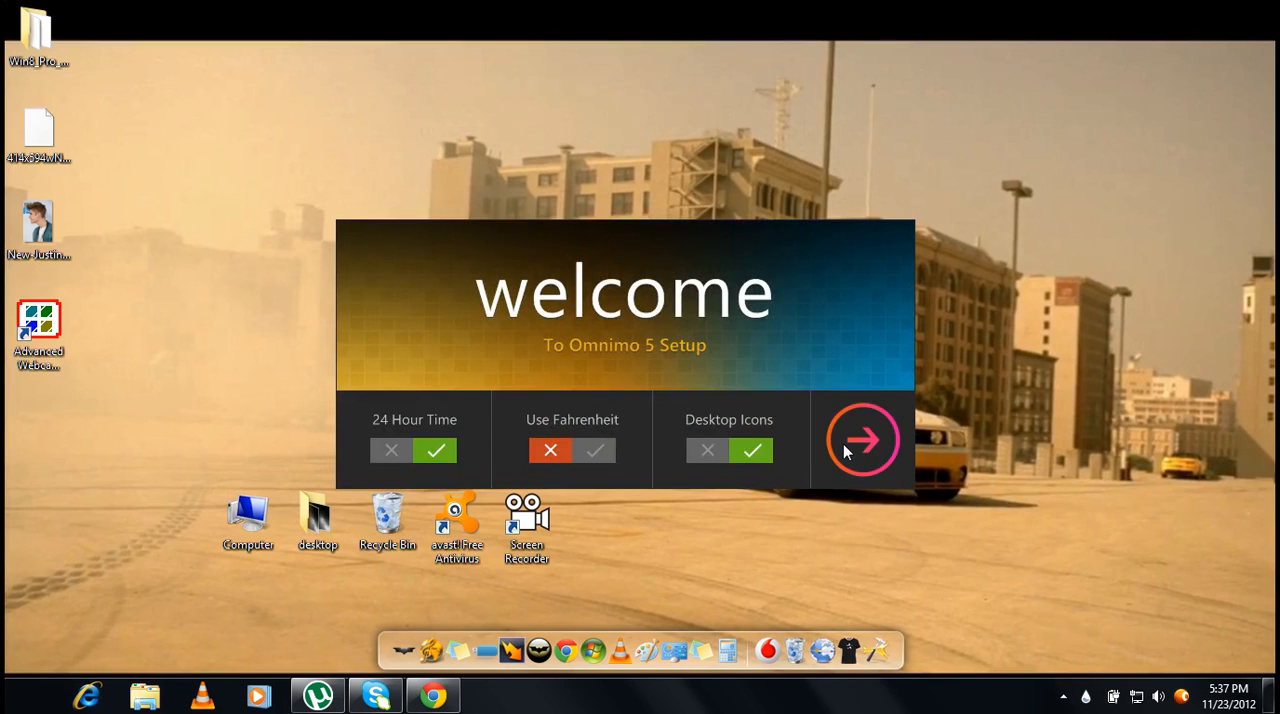
left_click(863, 439)
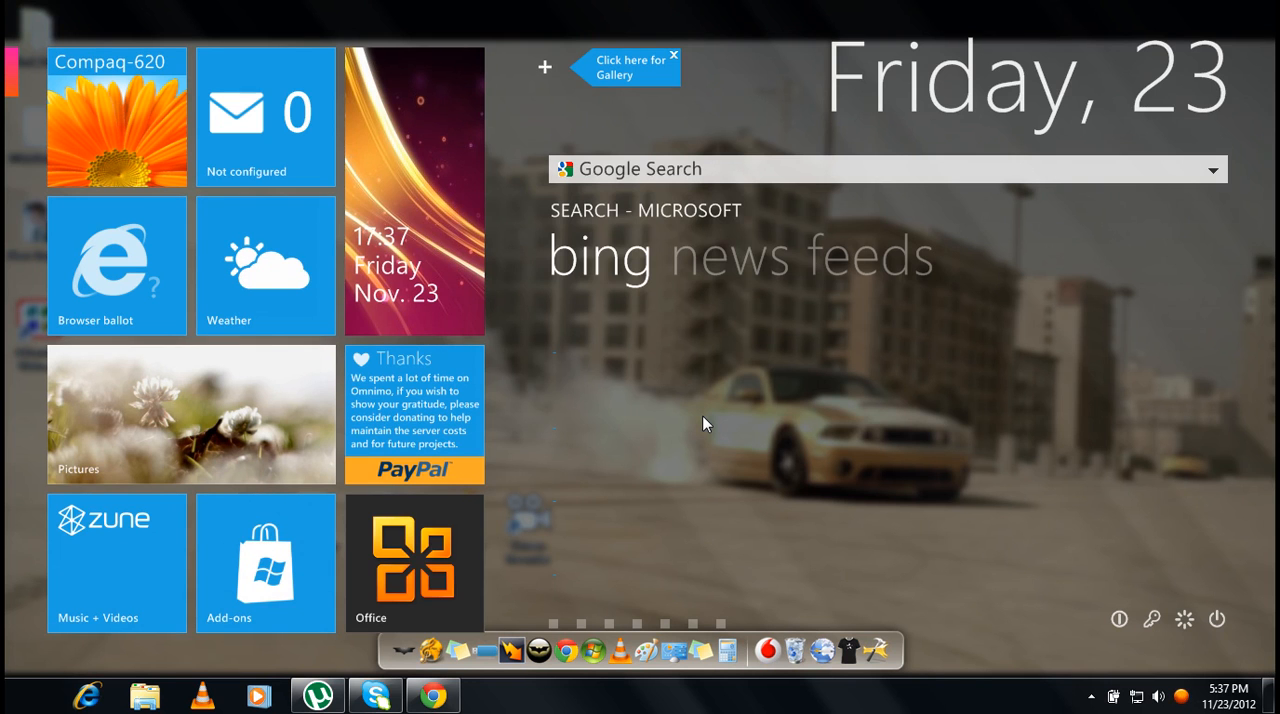
mouse_move(603, 565)
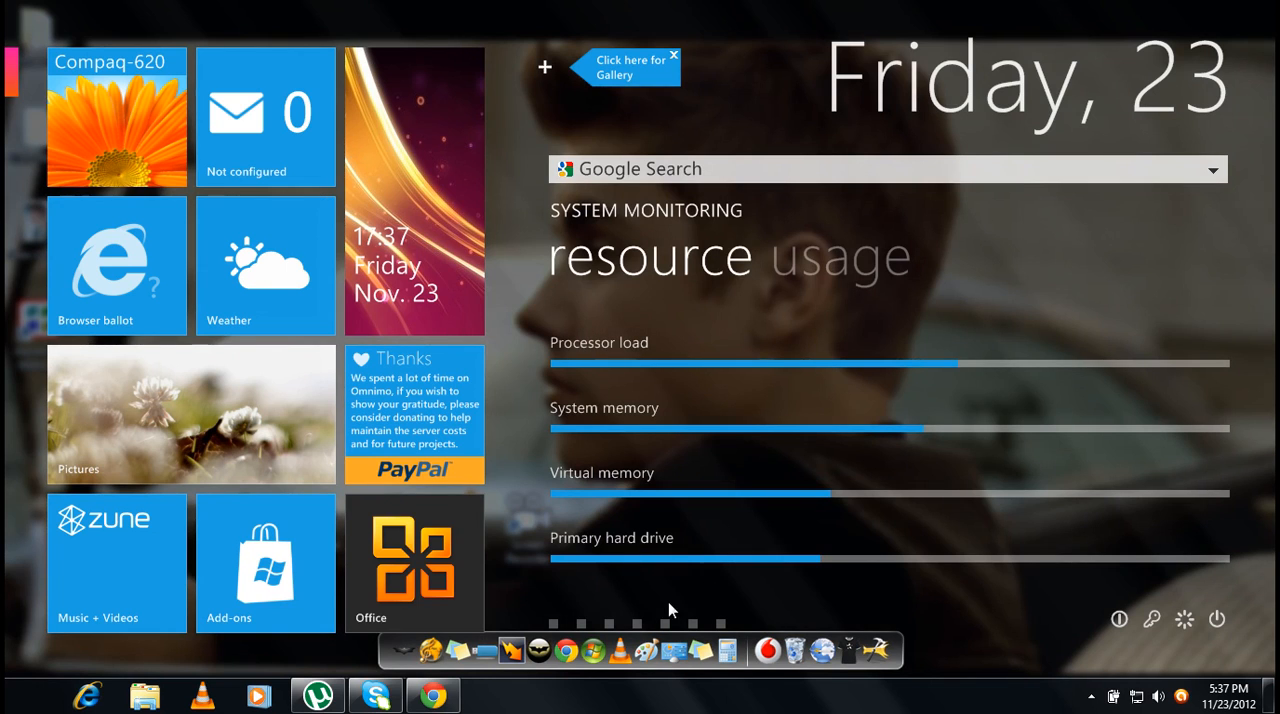
Cycle the main panel pages to all channels and cancel the Sleep prompt
left_click(693, 625)
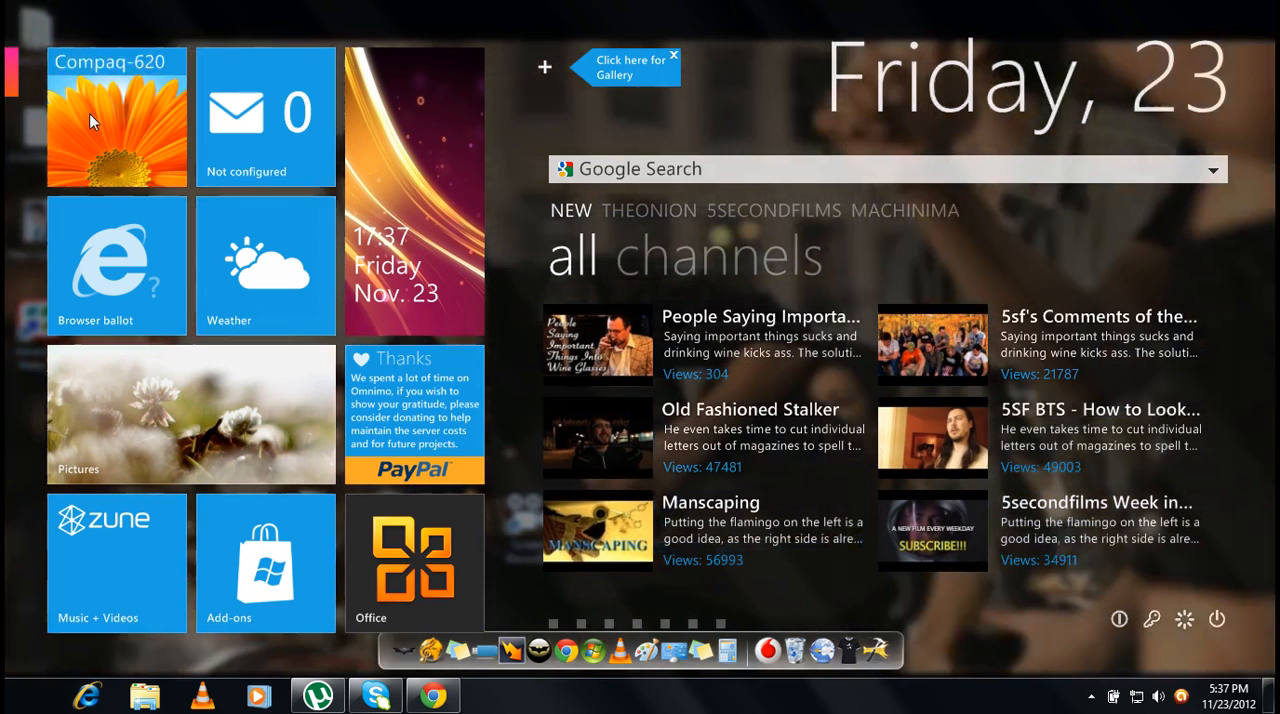
left_click(545, 67)
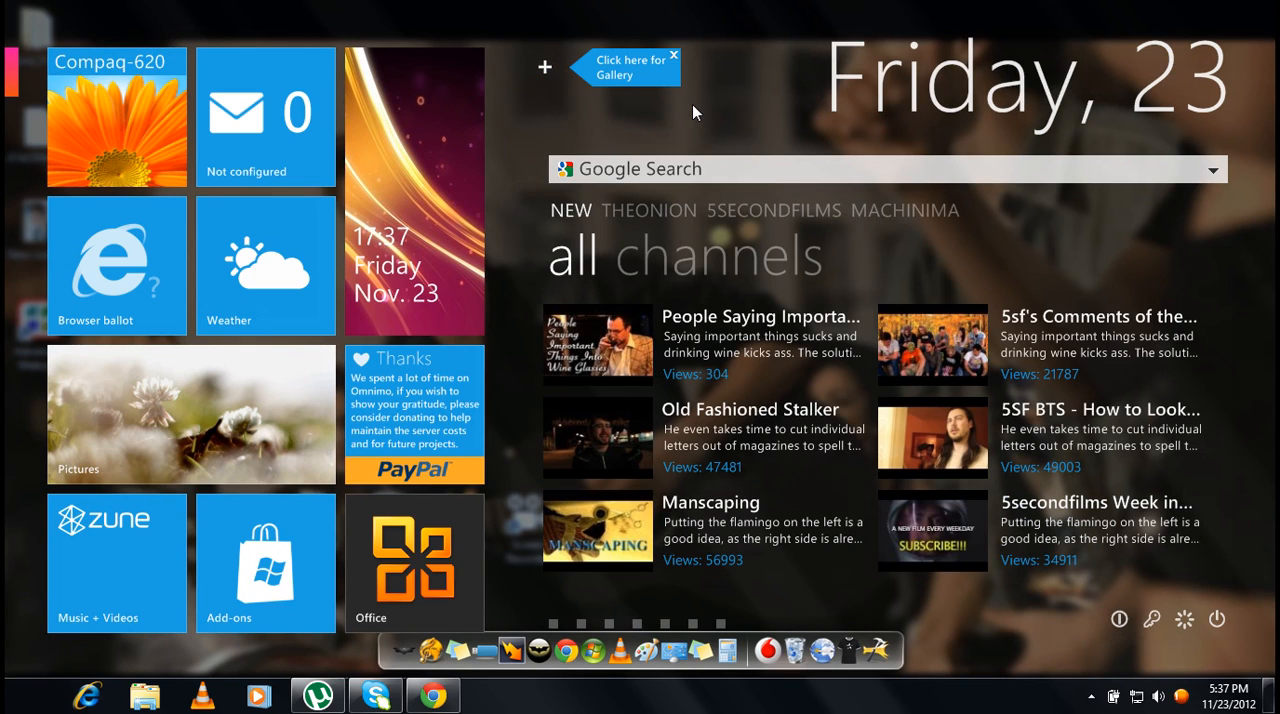
mouse_move(1119, 619)
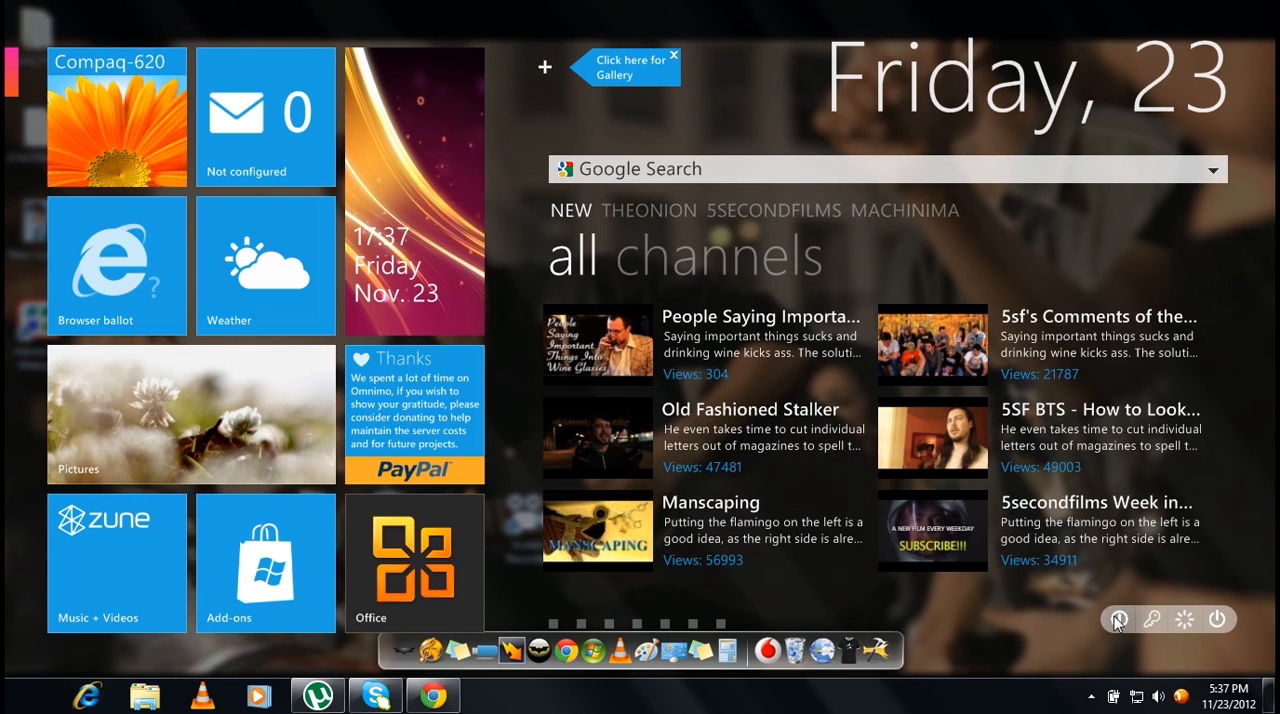
mouse_move(1217, 619)
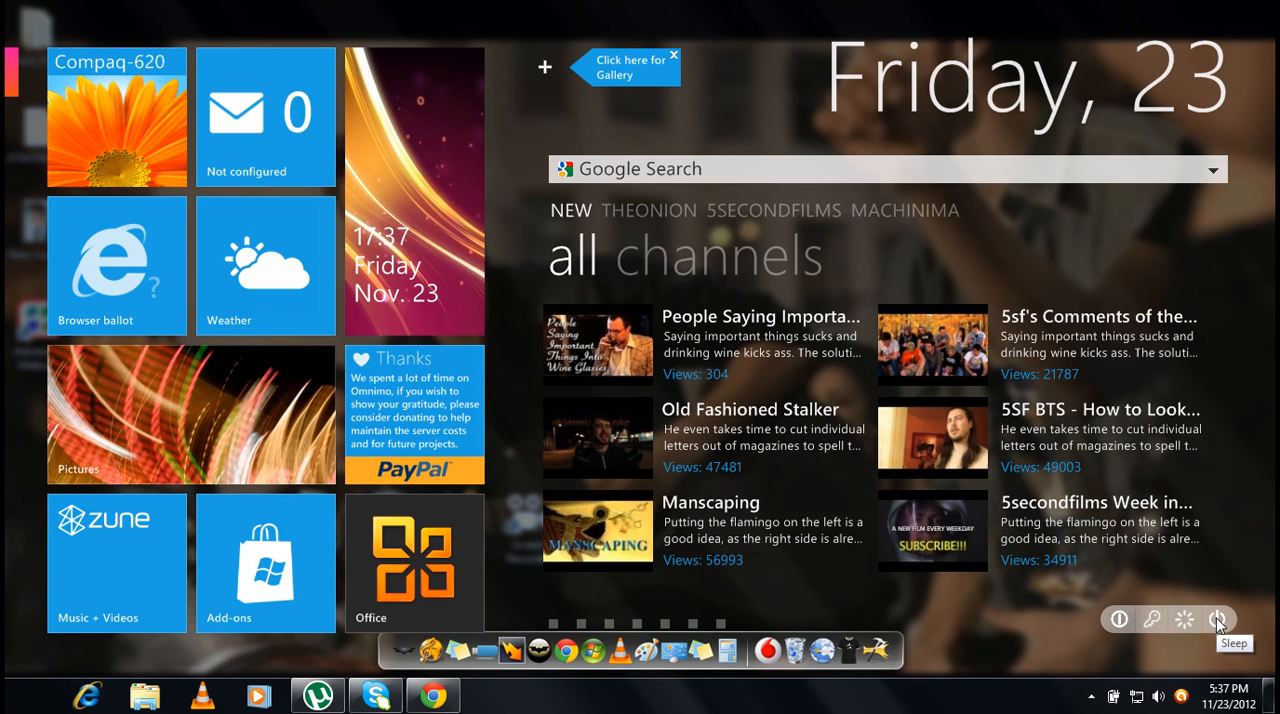
left_click(1219, 619)
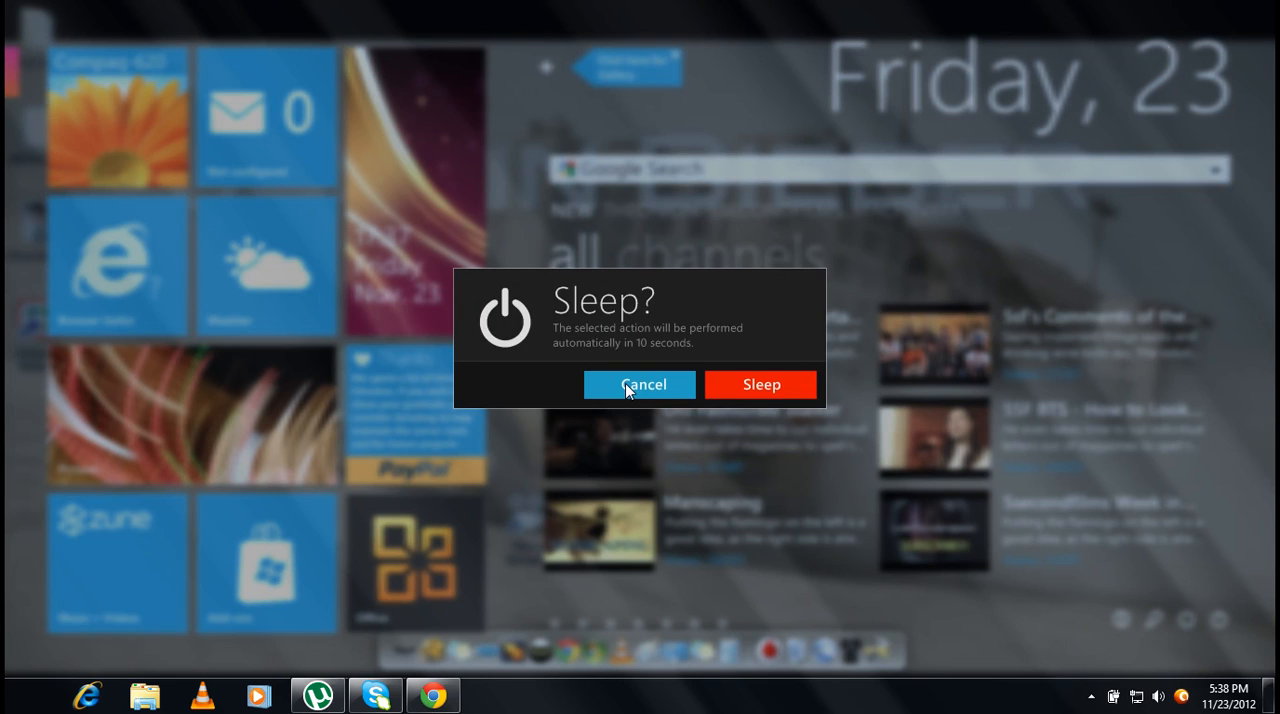
left_click(639, 384)
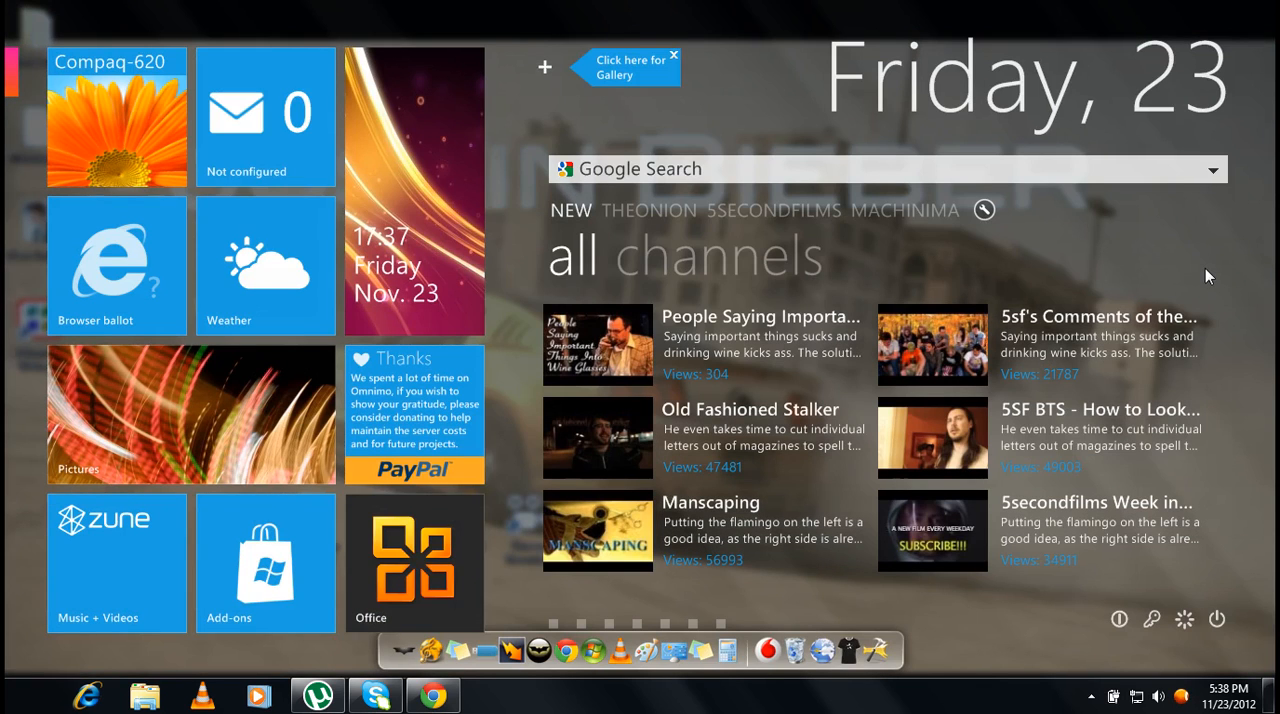
Open Google from Chrome's New Tab thumbnails, then close Chrome to reveal the tile desktop
right_click(1207, 277)
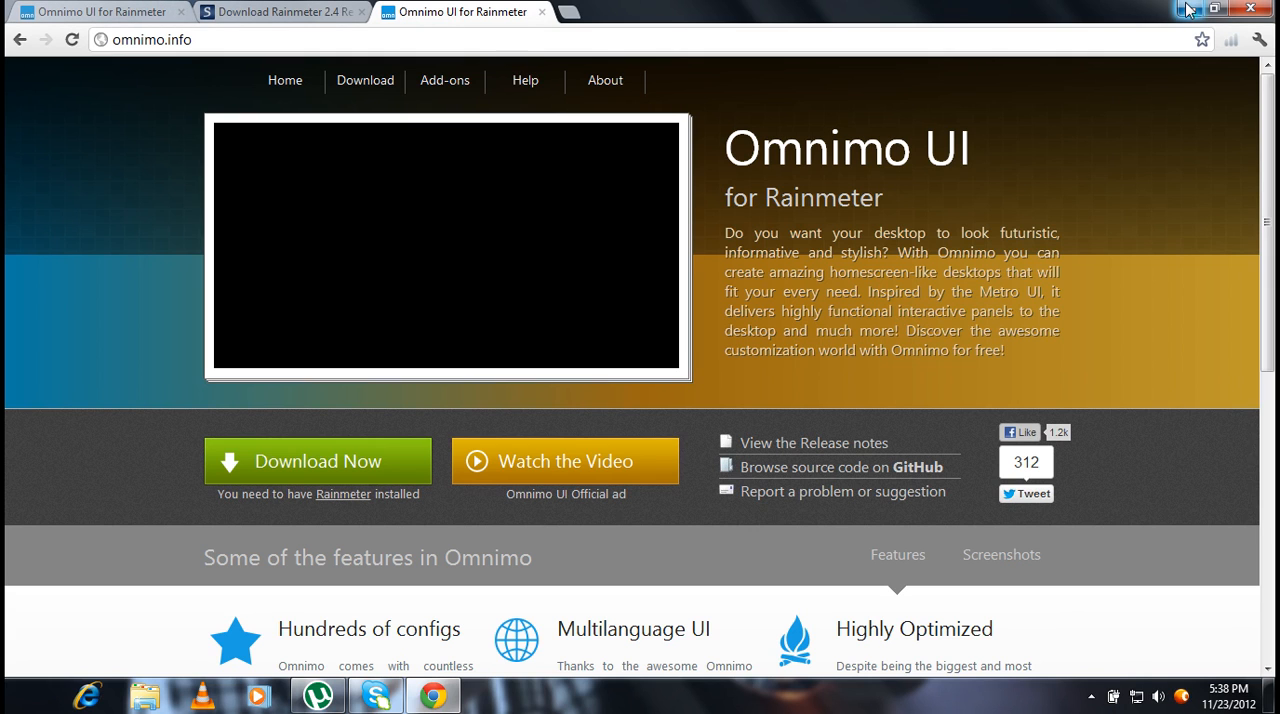
left_click(566, 11)
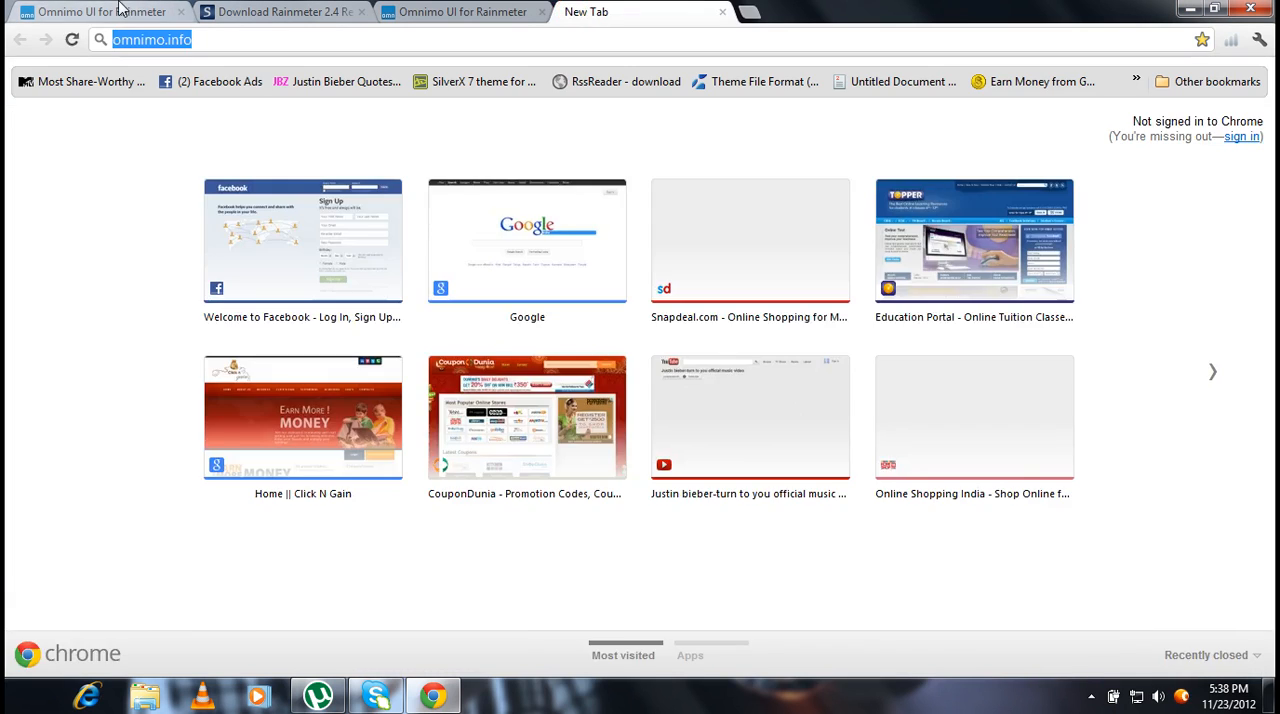
left_click(527, 240)
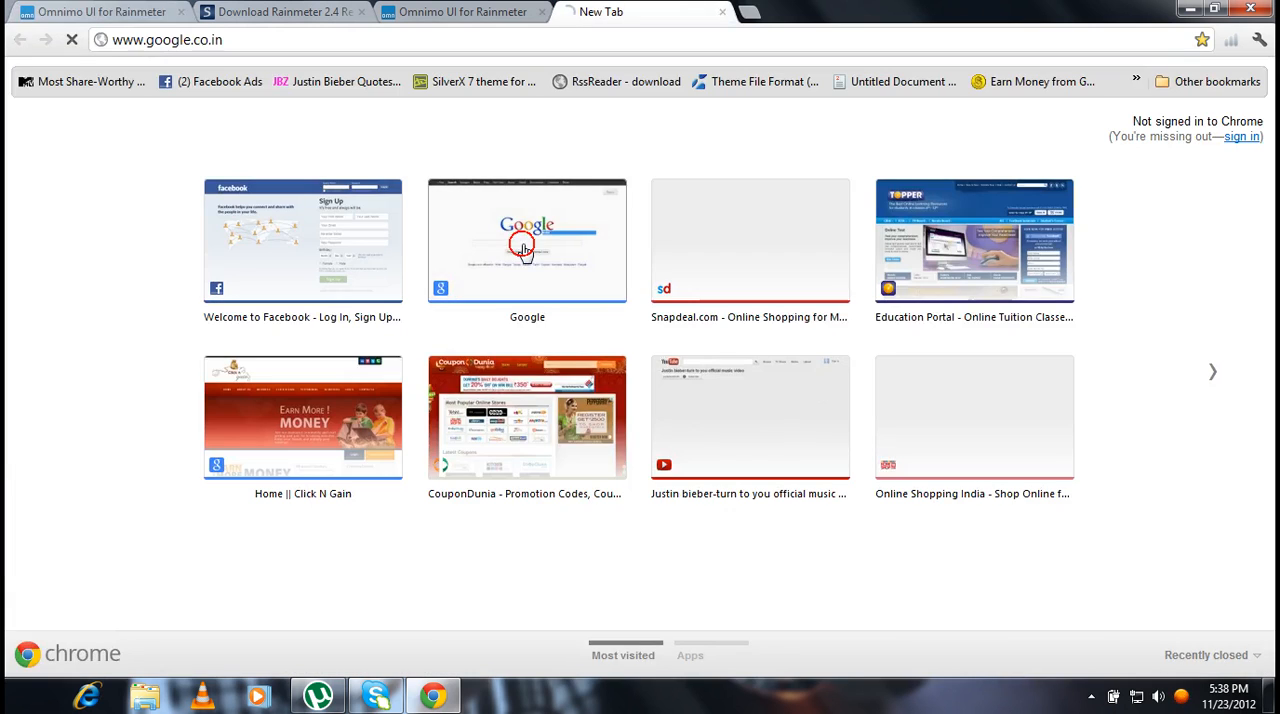
left_click(527, 240)
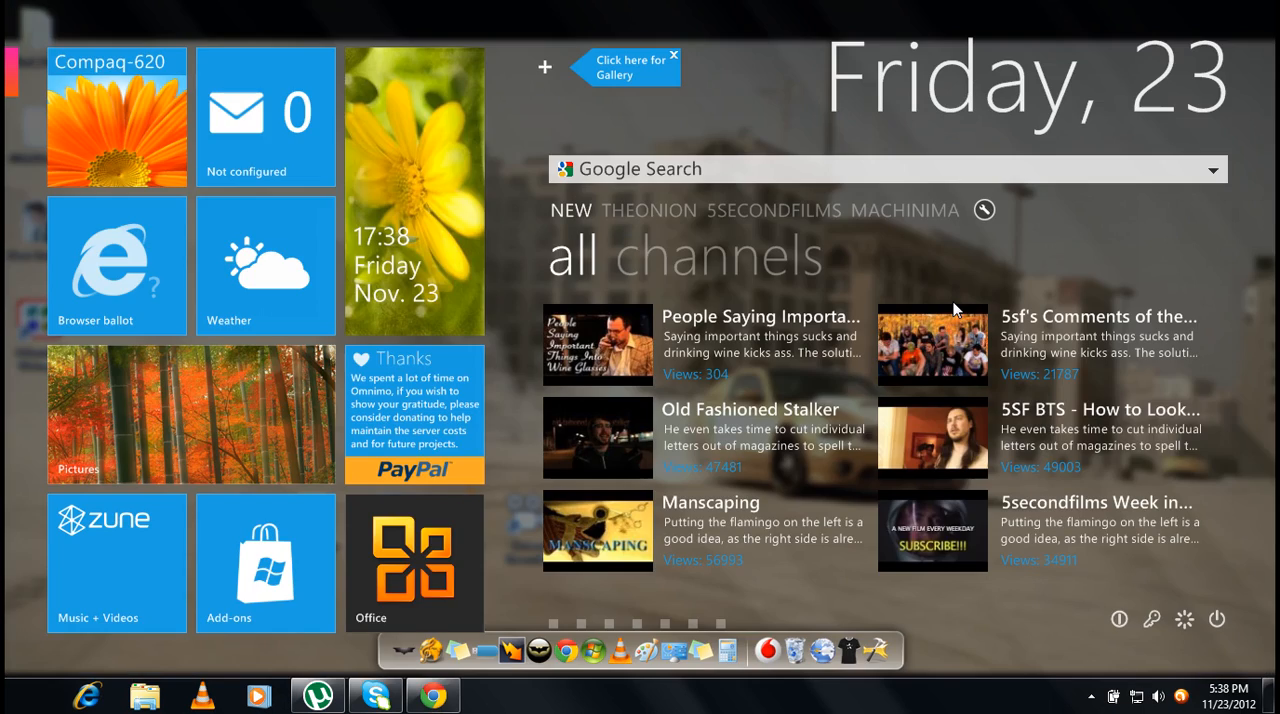
mouse_move(1148, 246)
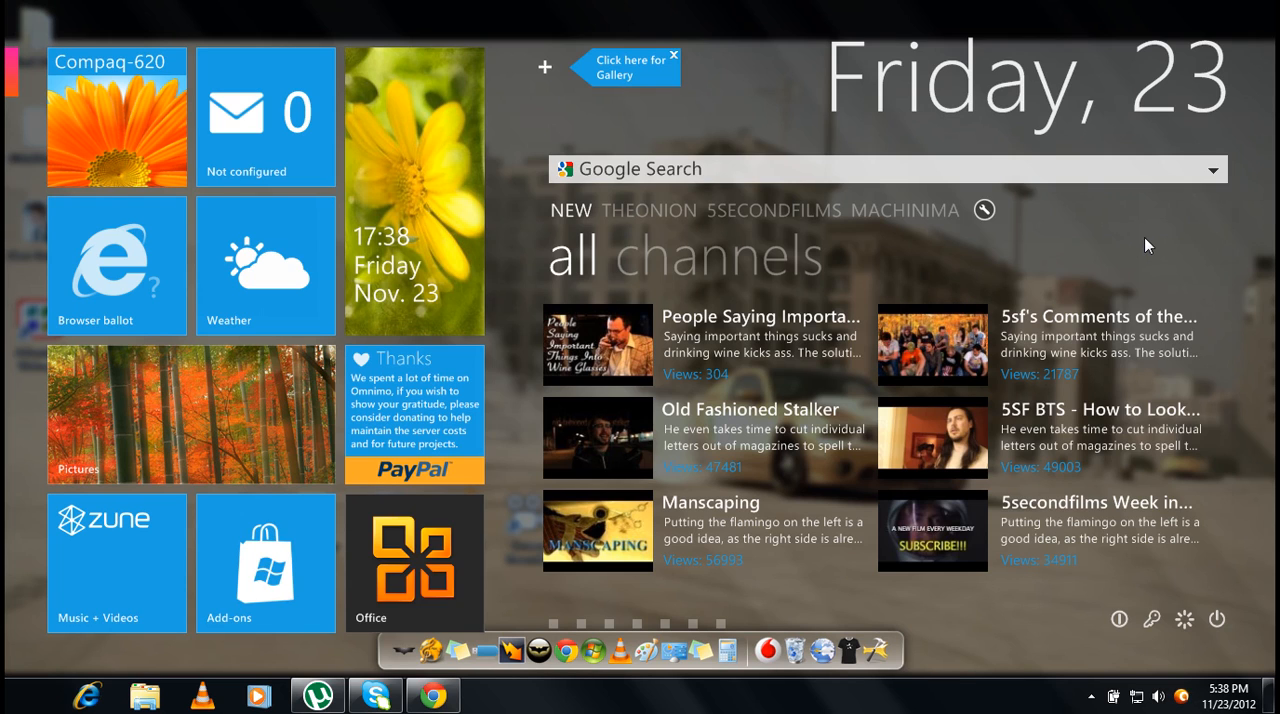
mouse_move(967, 282)
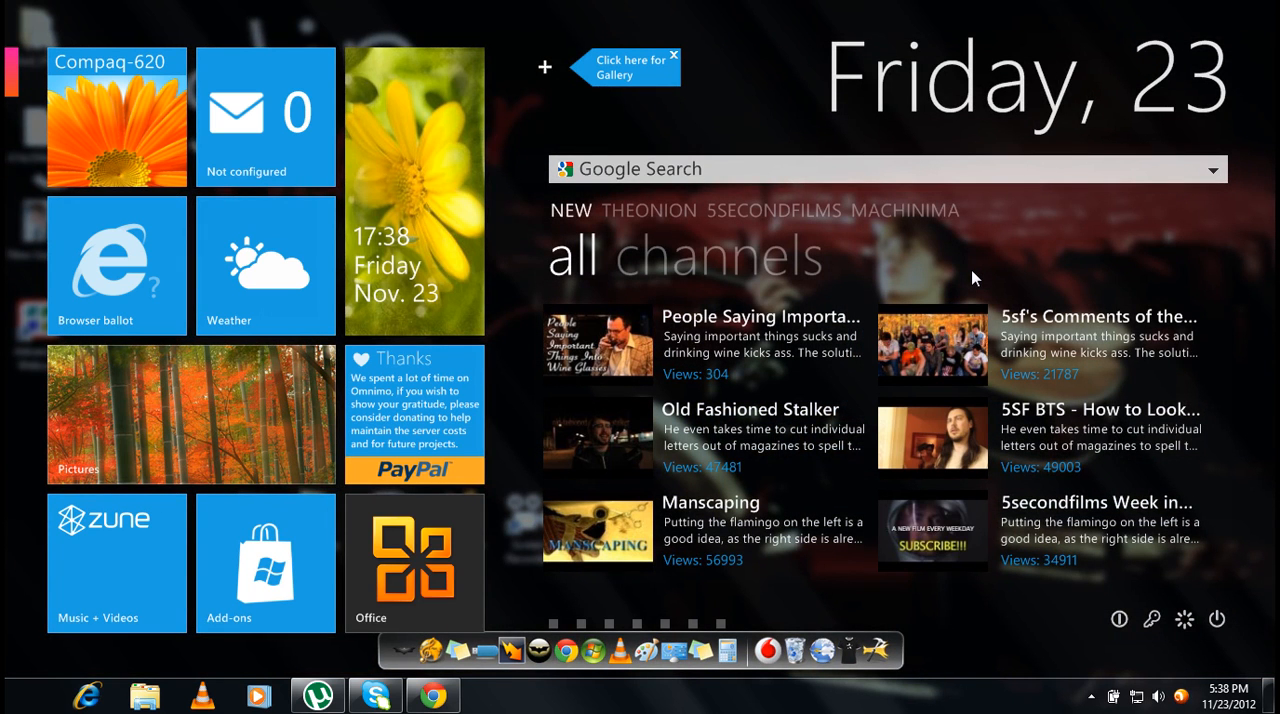
mouse_move(1047, 261)
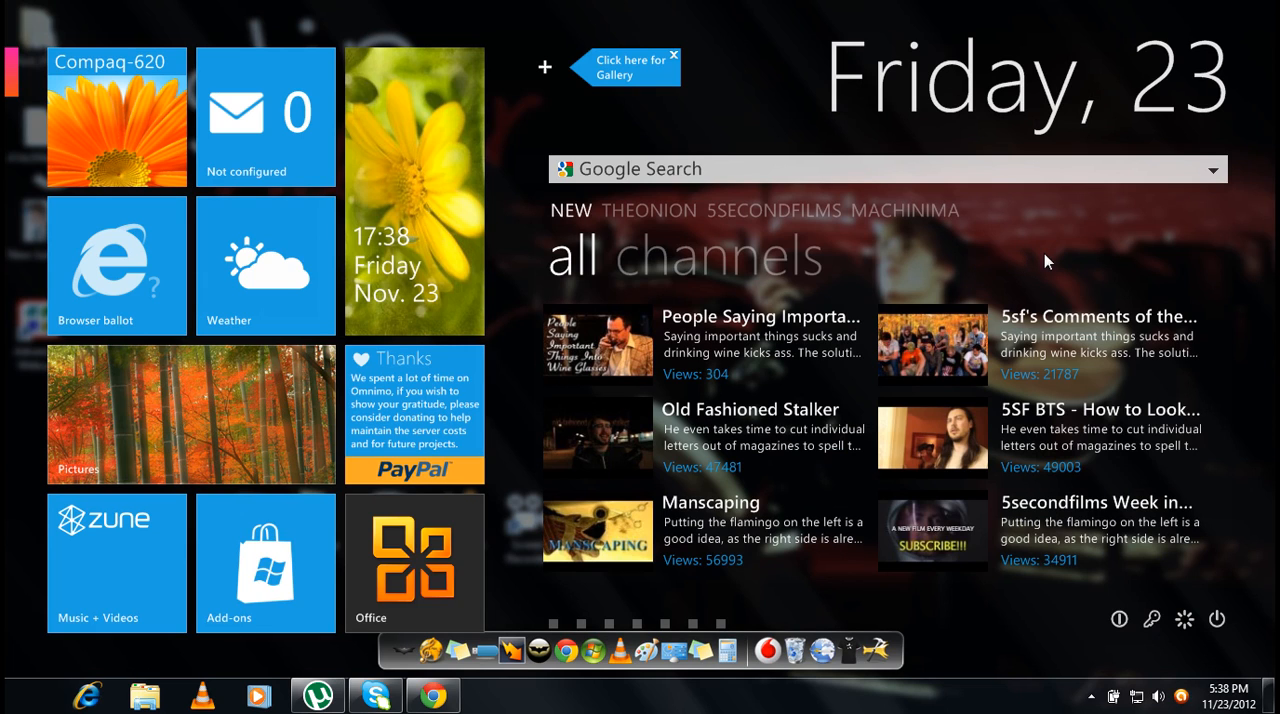
Apply the Enigma Preview layout from a skin's Rainmeter > Layouts menu
right_click(1048, 261)
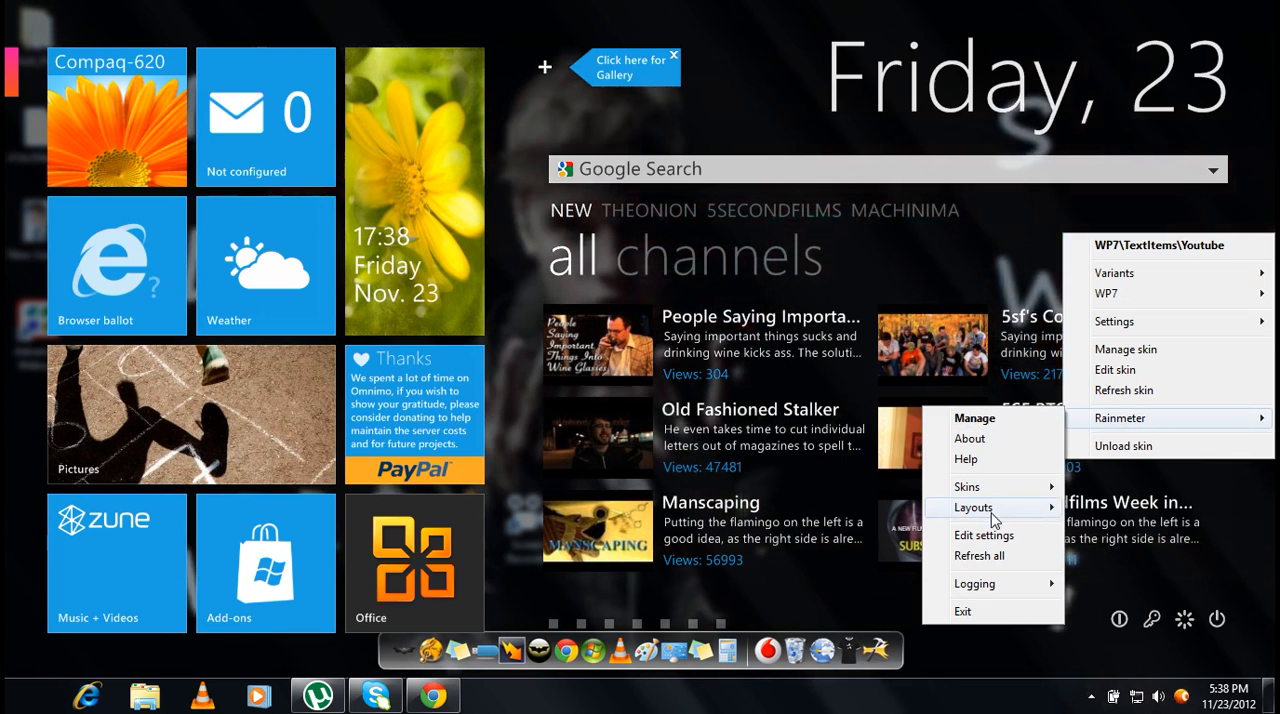
mouse_move(973, 507)
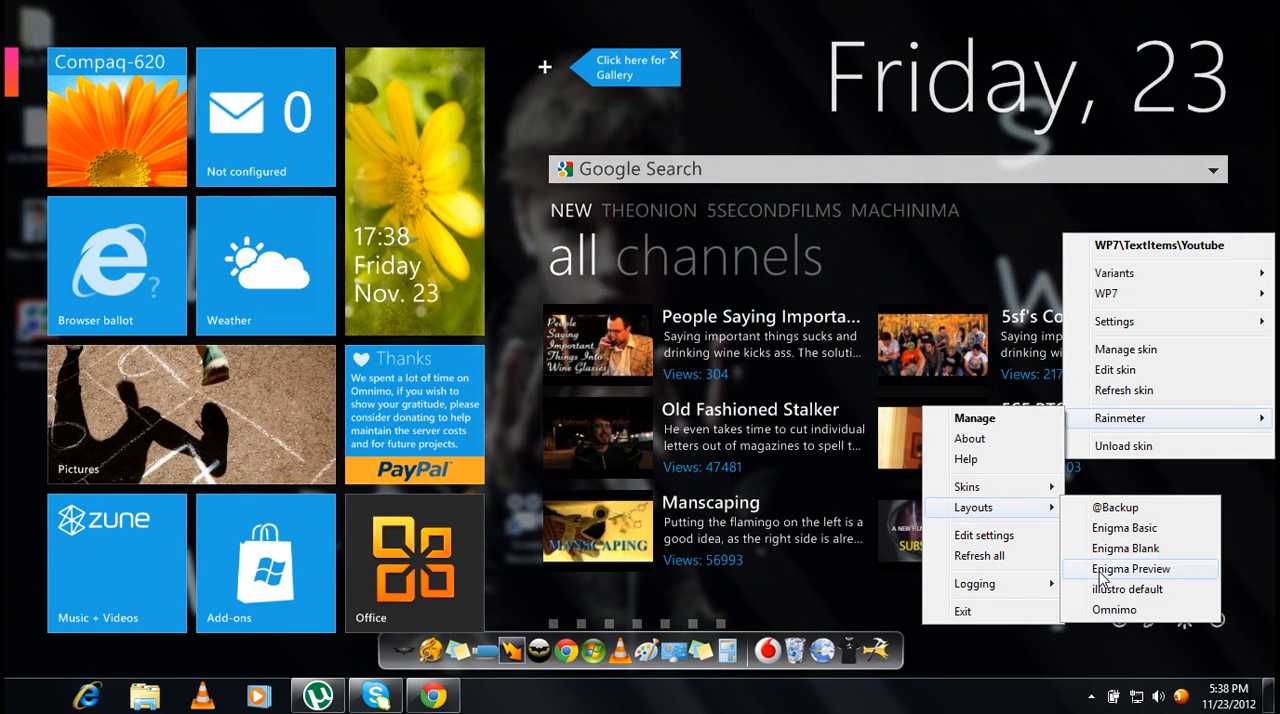
left_click(1131, 568)
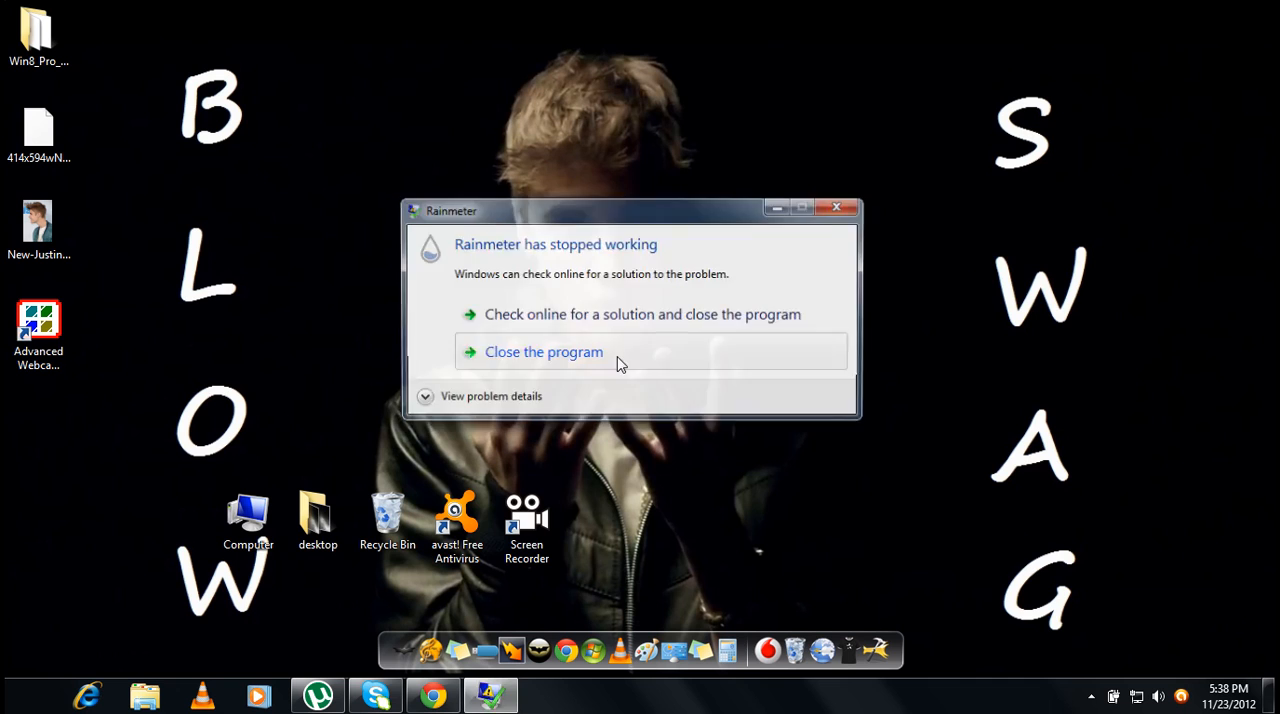
Dismiss the Rainmeter crash dialog with 'Close the program' and restart Rainmeter
left_click(544, 351)
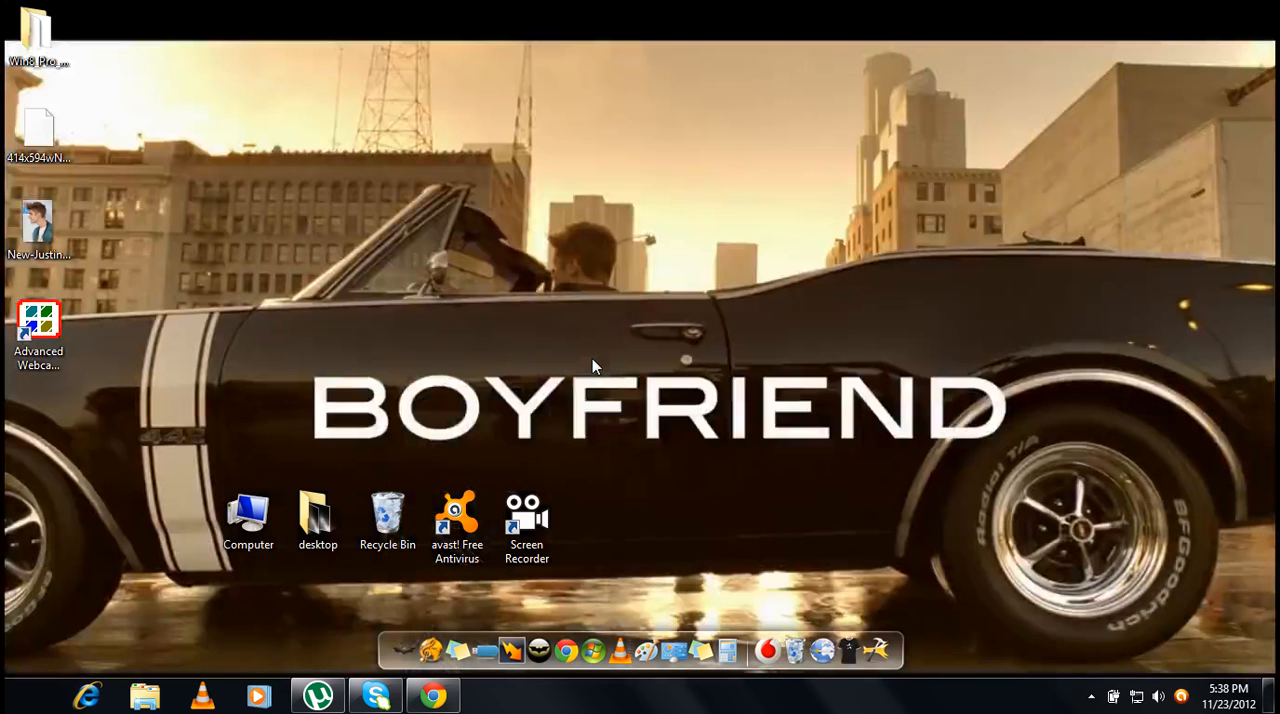
mouse_move(598, 360)
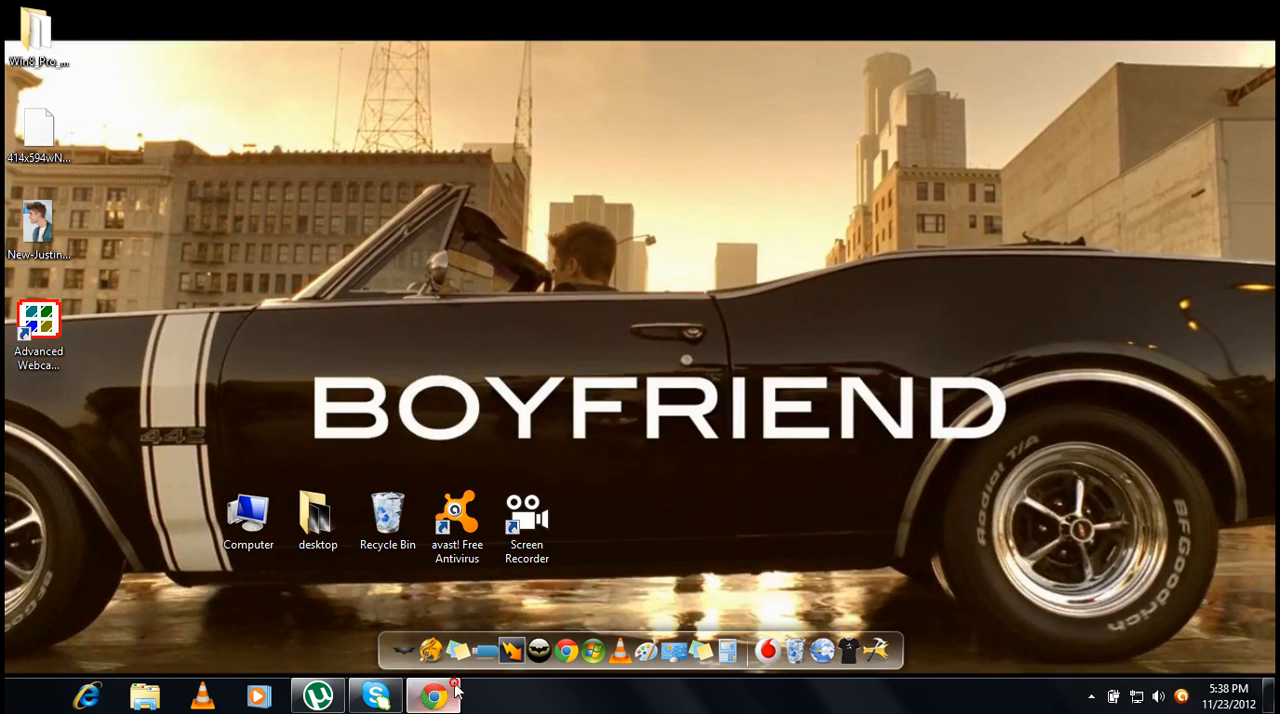
left_click(433, 695)
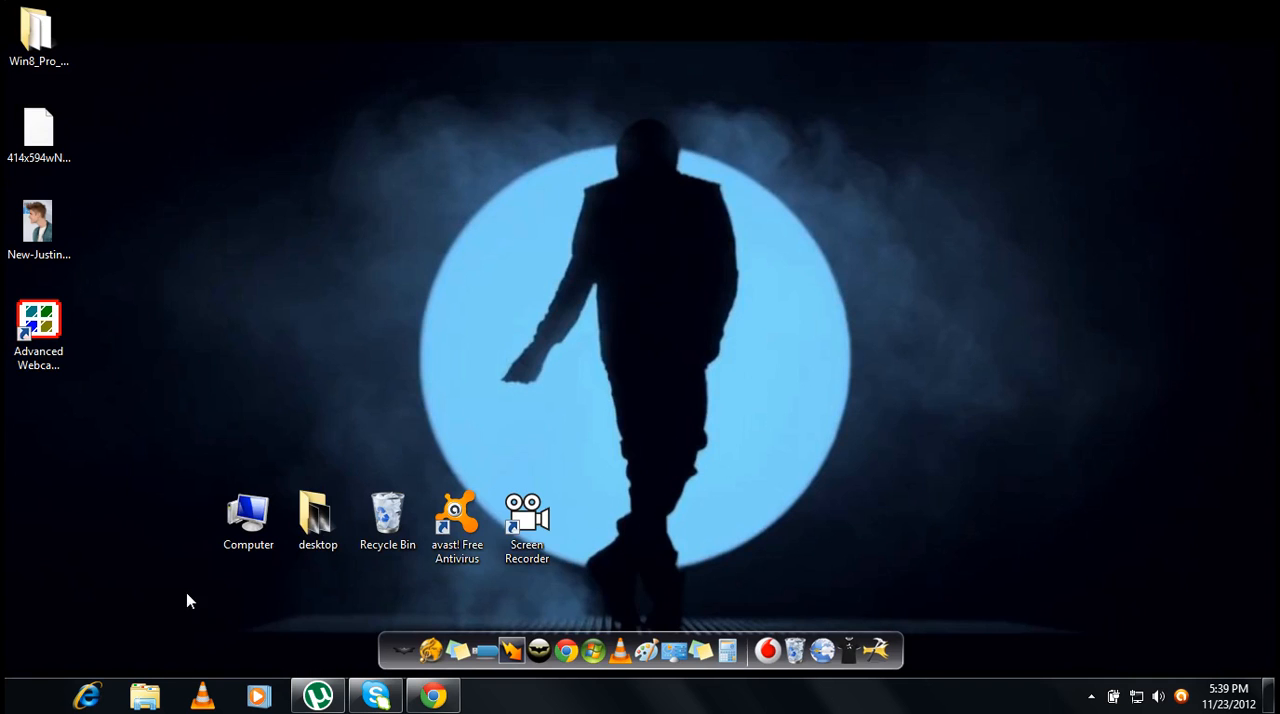
mouse_move(84, 587)
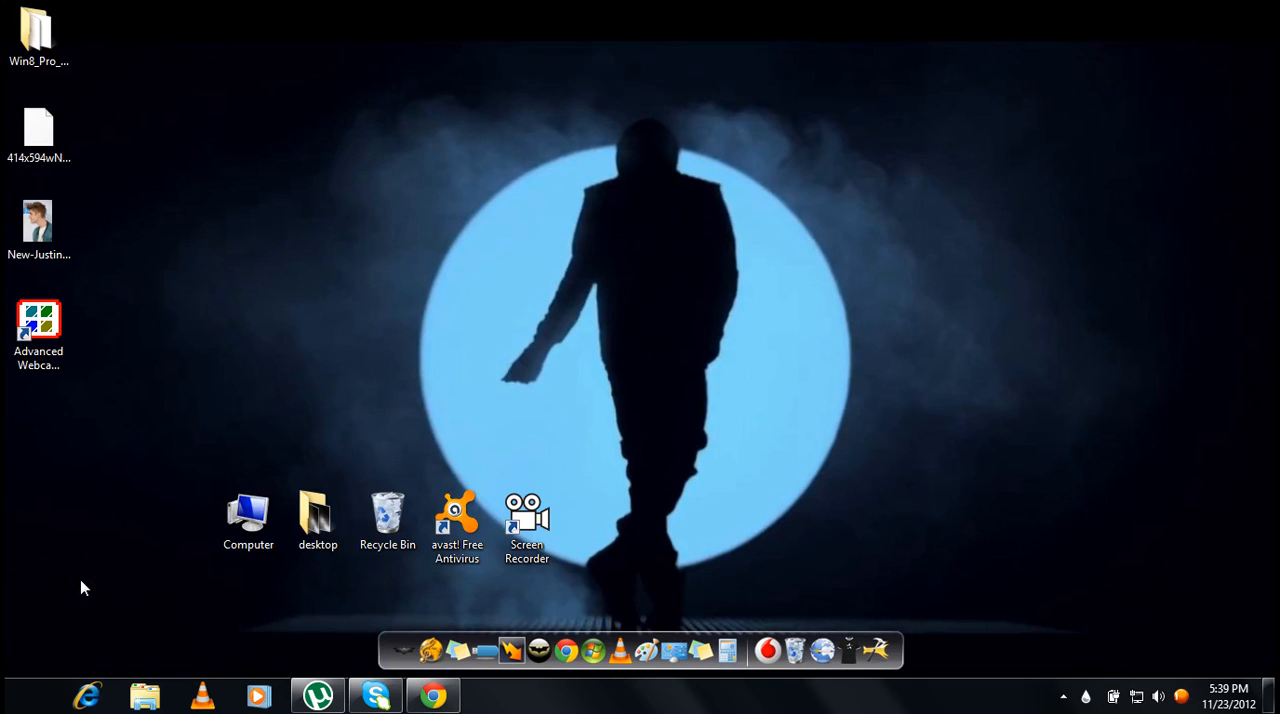
mouse_move(700, 430)
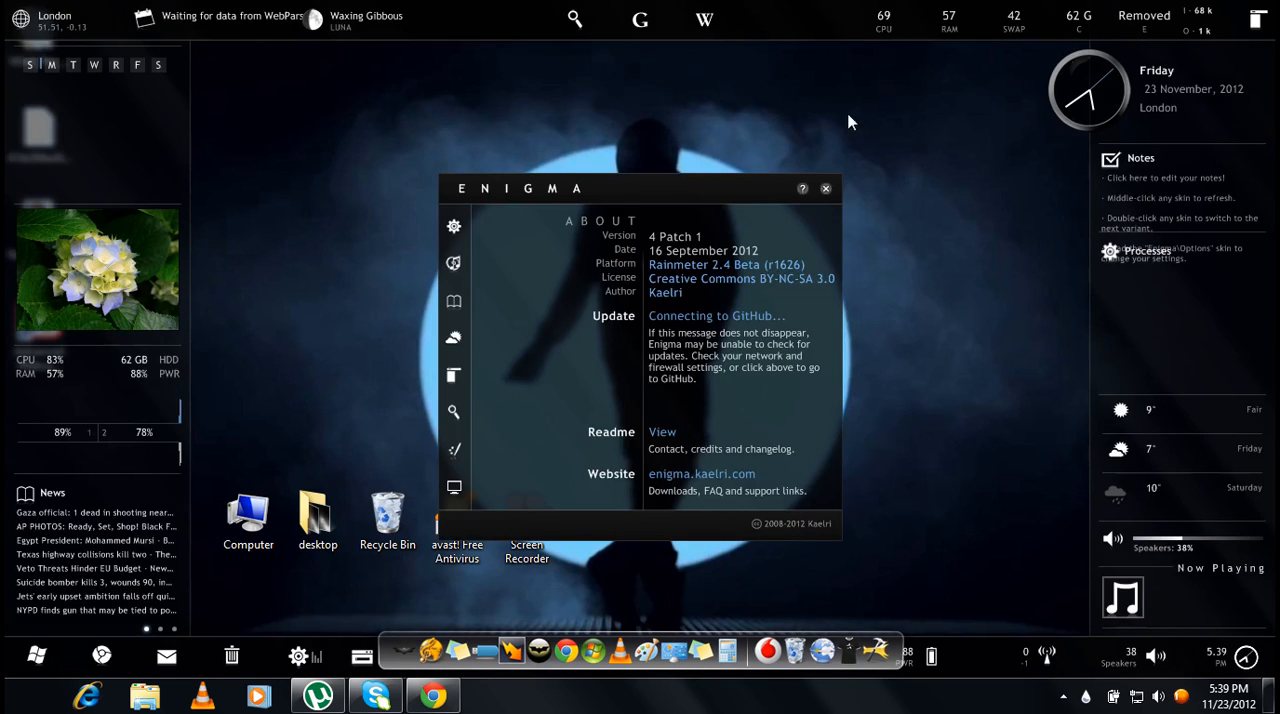
Close Enigma About, set Hydrangeas as wallpaper, cycle gallery pictures, then launch Chrome
left_click(825, 188)
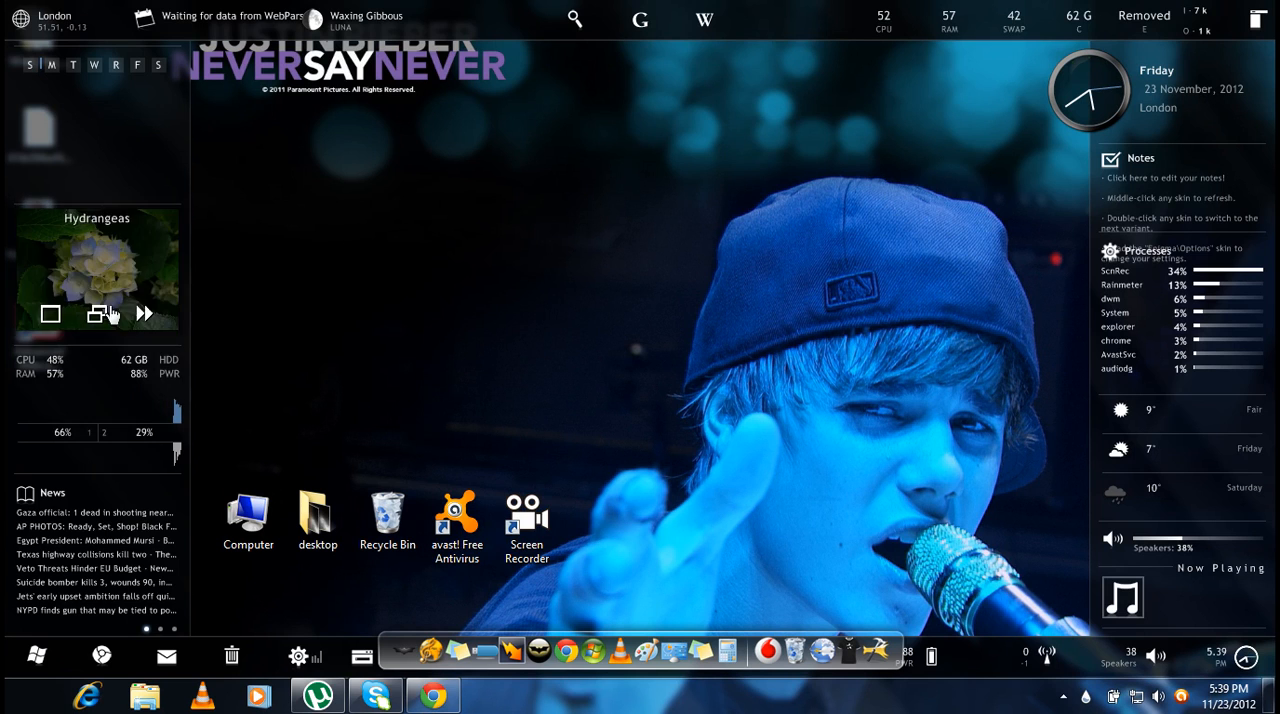
mouse_move(52, 314)
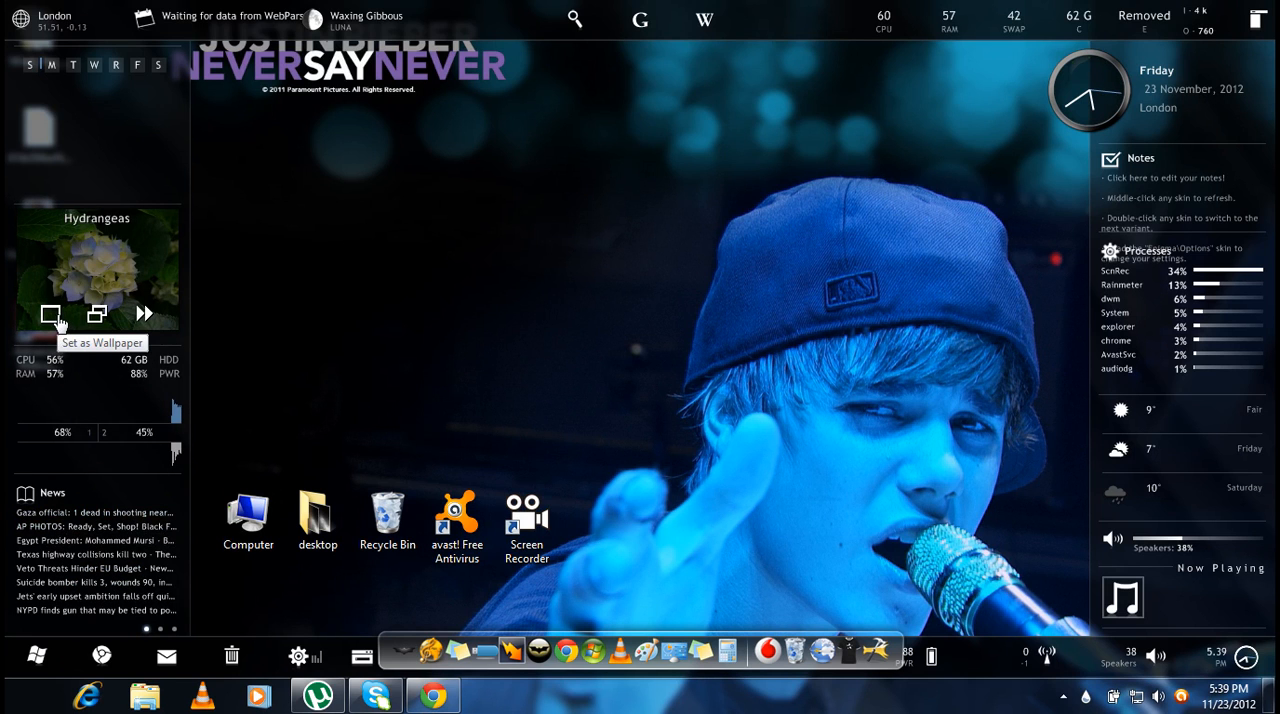
left_click(51, 314)
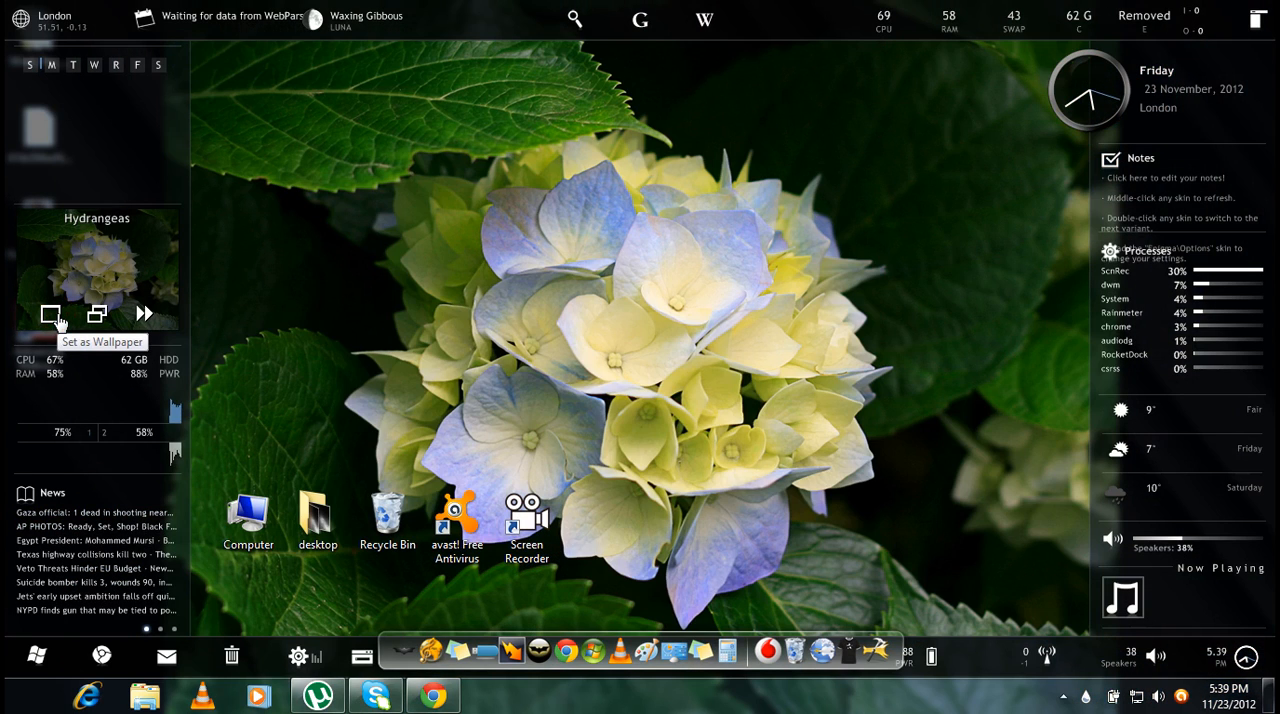
left_click(143, 313)
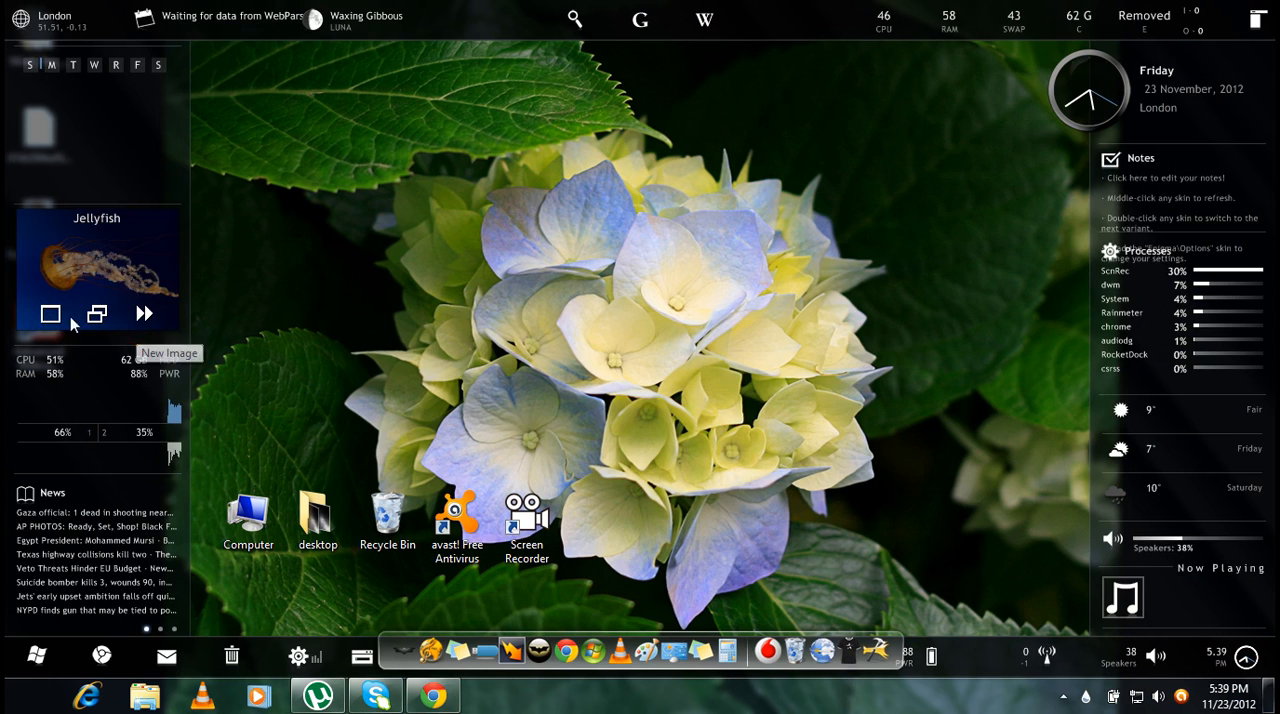
left_click(143, 313)
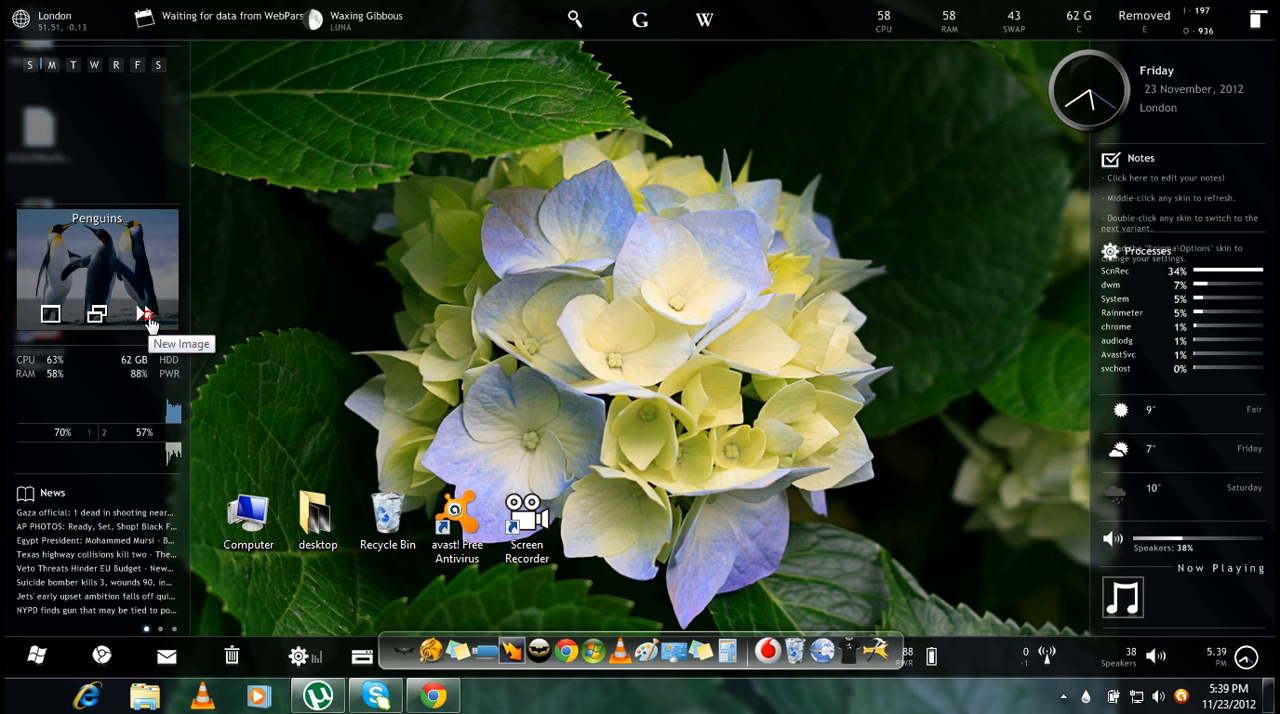
left_click(146, 313)
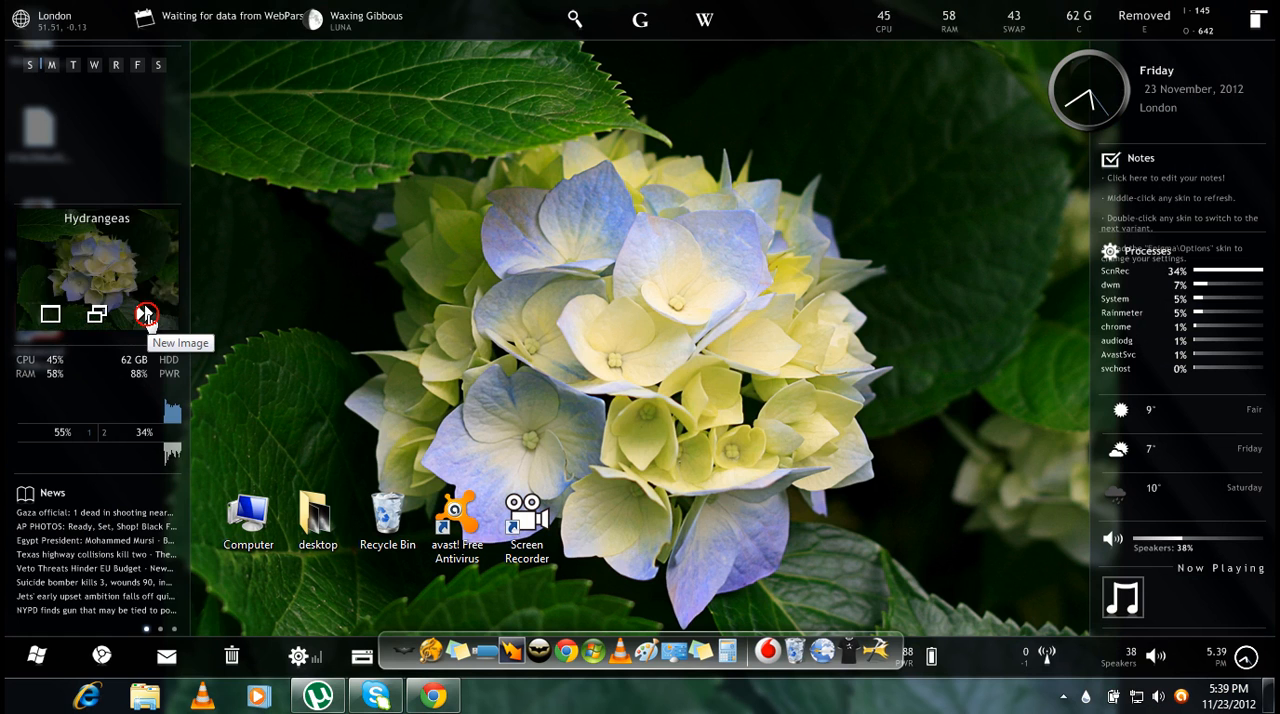
left_click(143, 313)
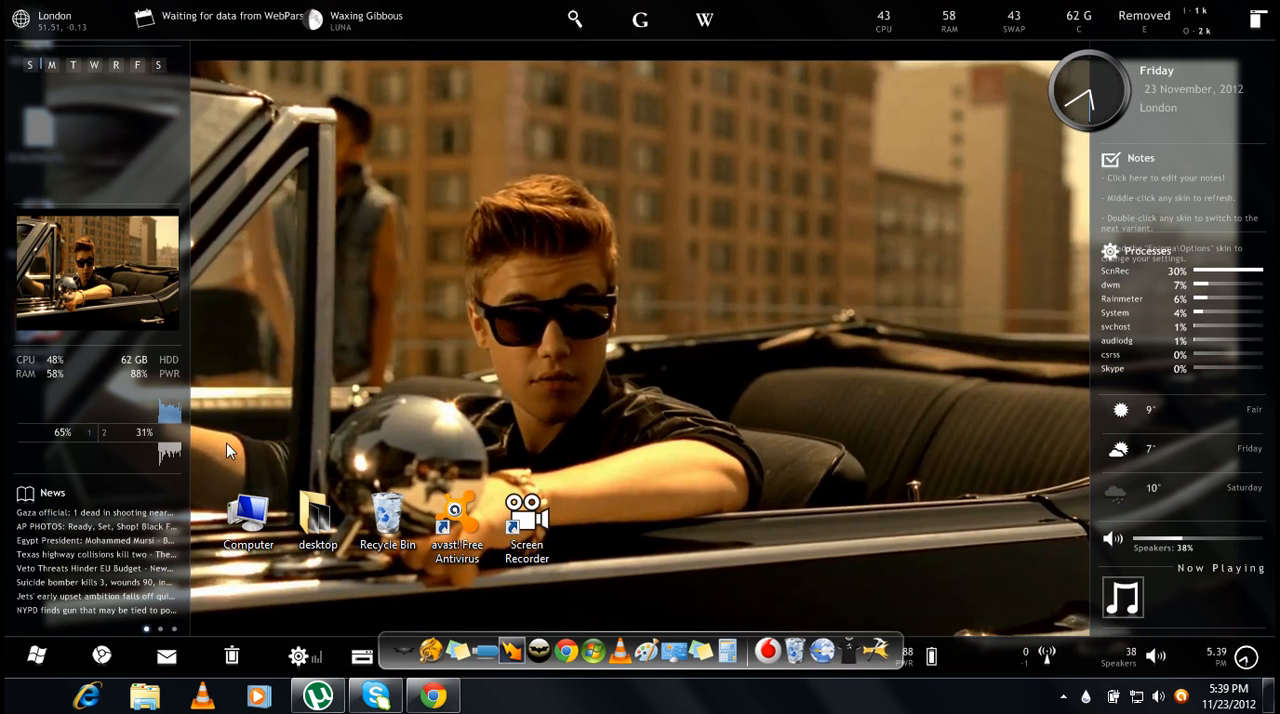
left_click(433, 694)
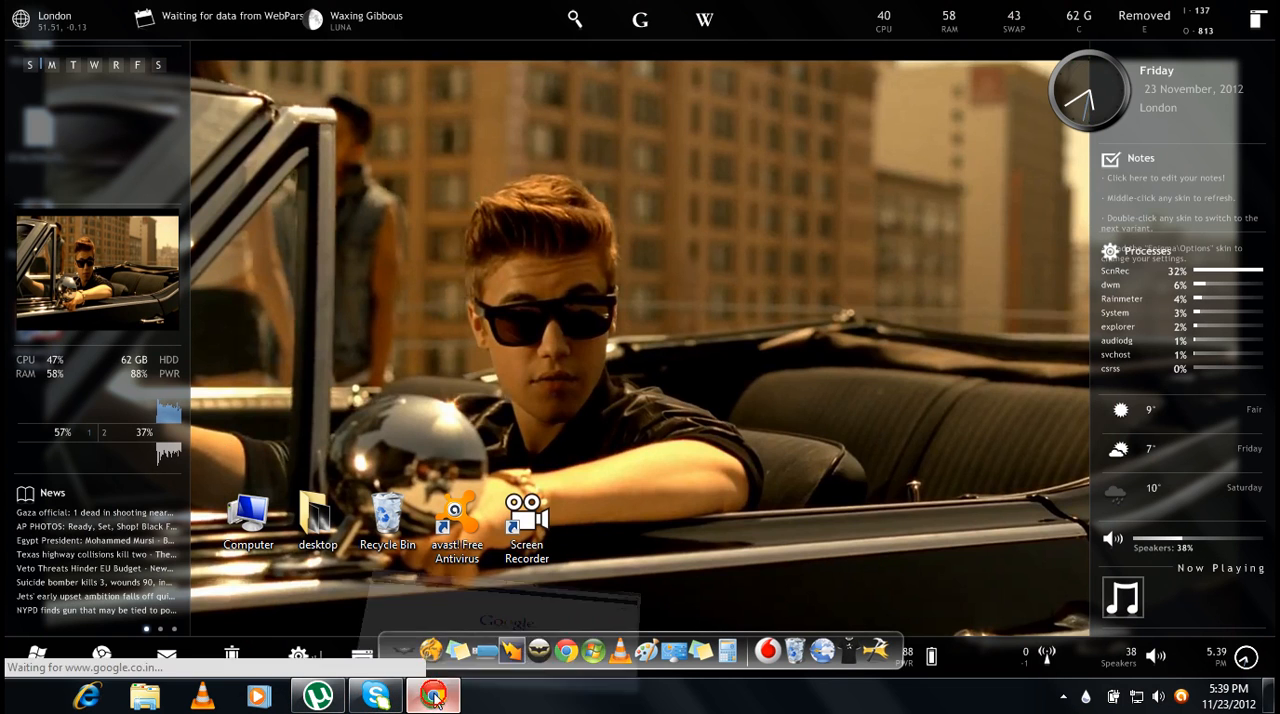